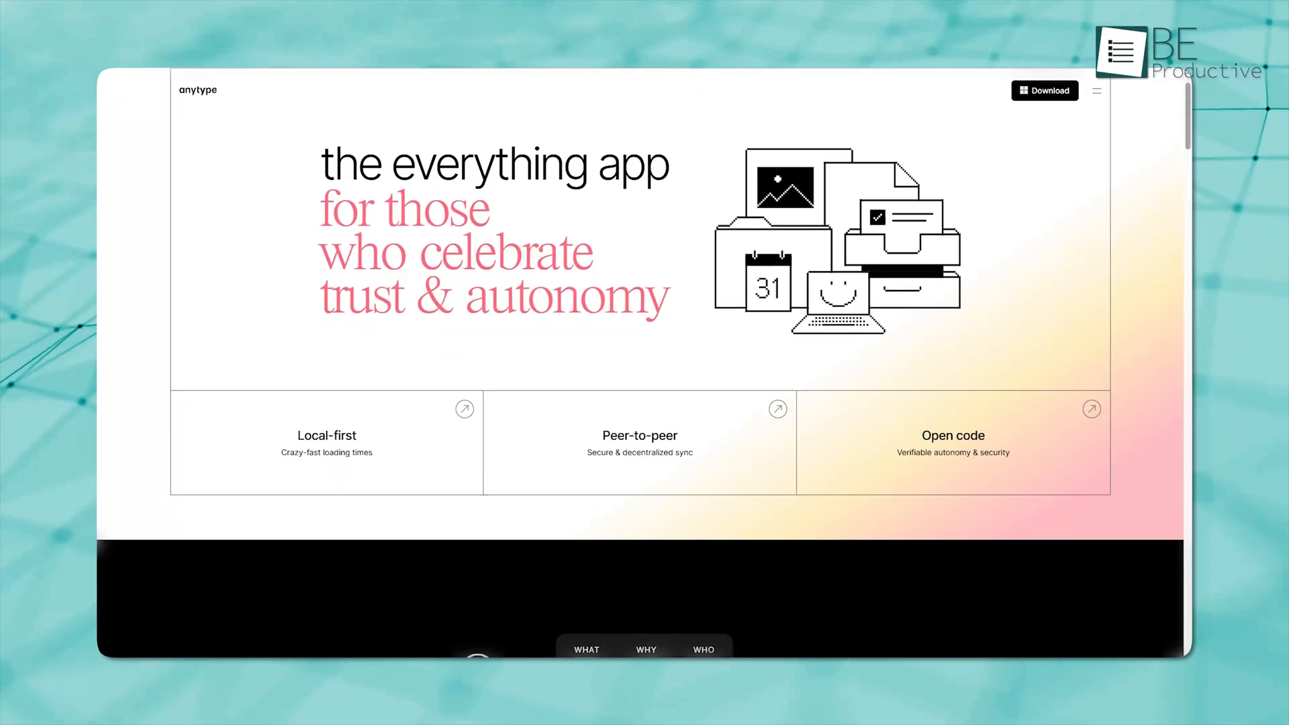
# Scroll to the 'One app for many' gallery and open the Daily journal example.
pyautogui.scroll(-3)
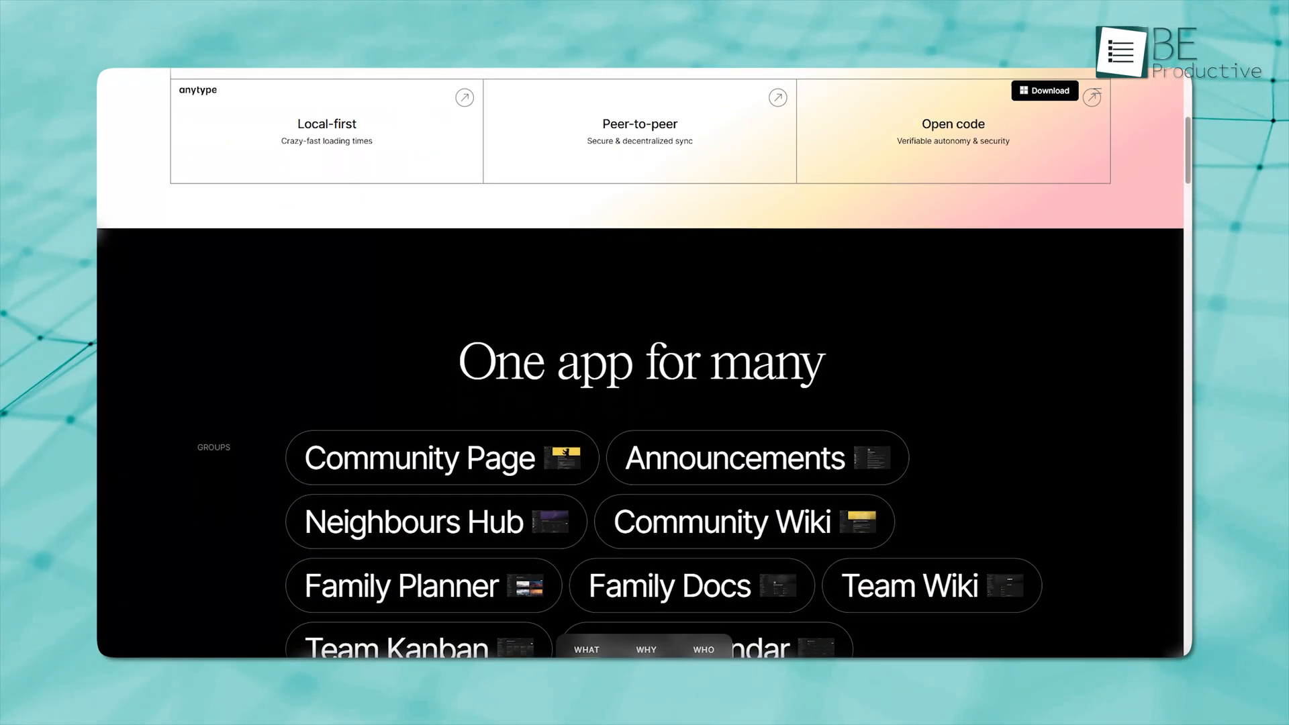
pyautogui.scroll(-3)
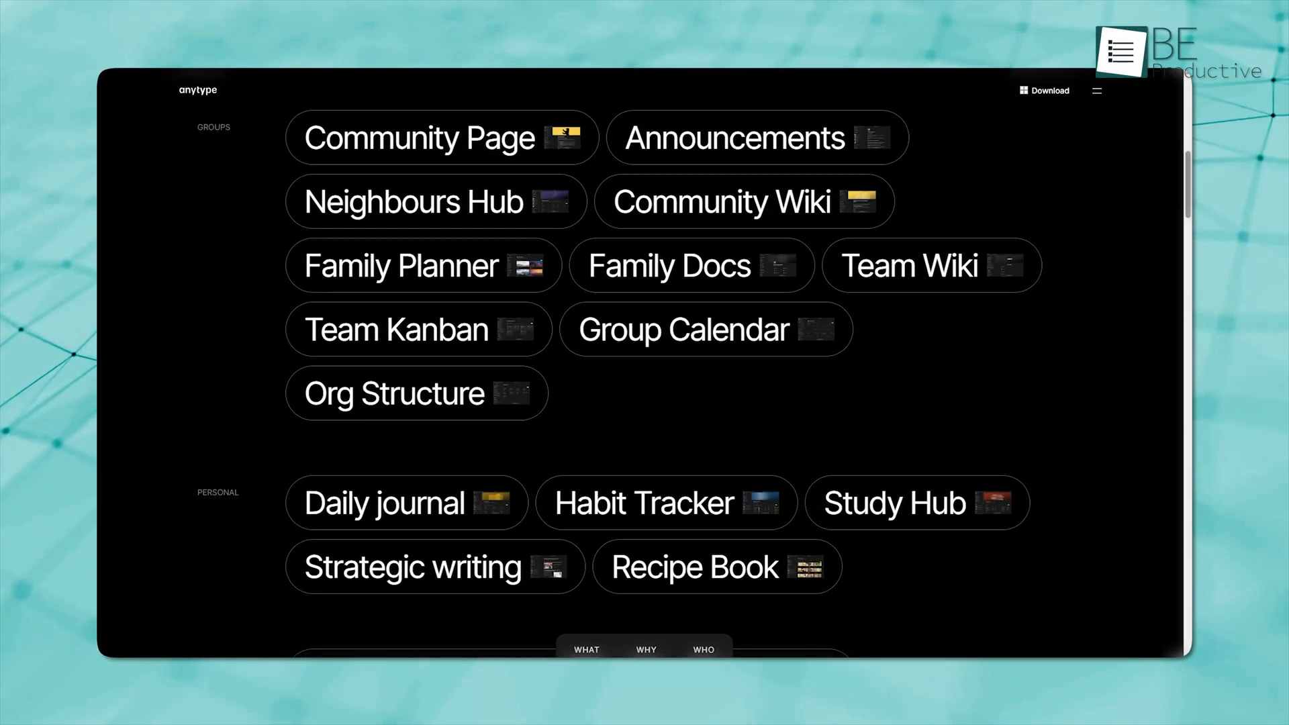
pyautogui.click(384, 503)
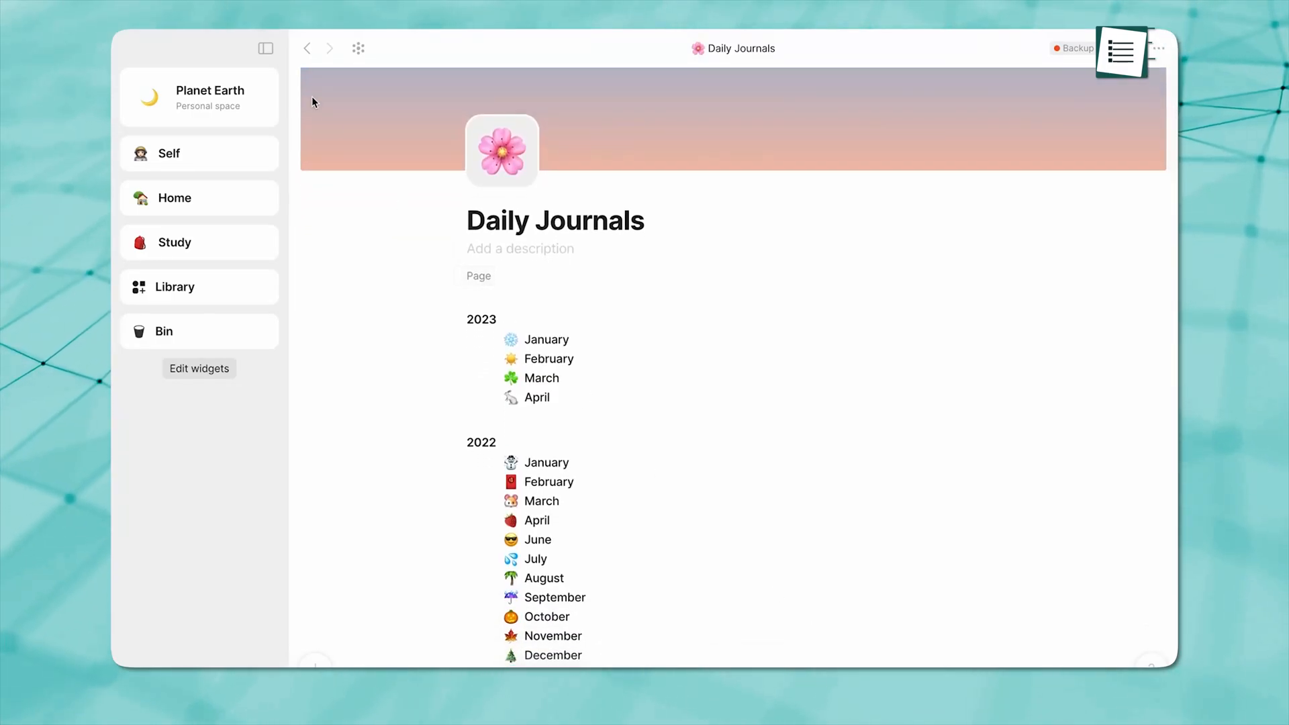
# Browse the Self page and My Library book collection, then view Project Tracker's description.
pyautogui.click(169, 153)
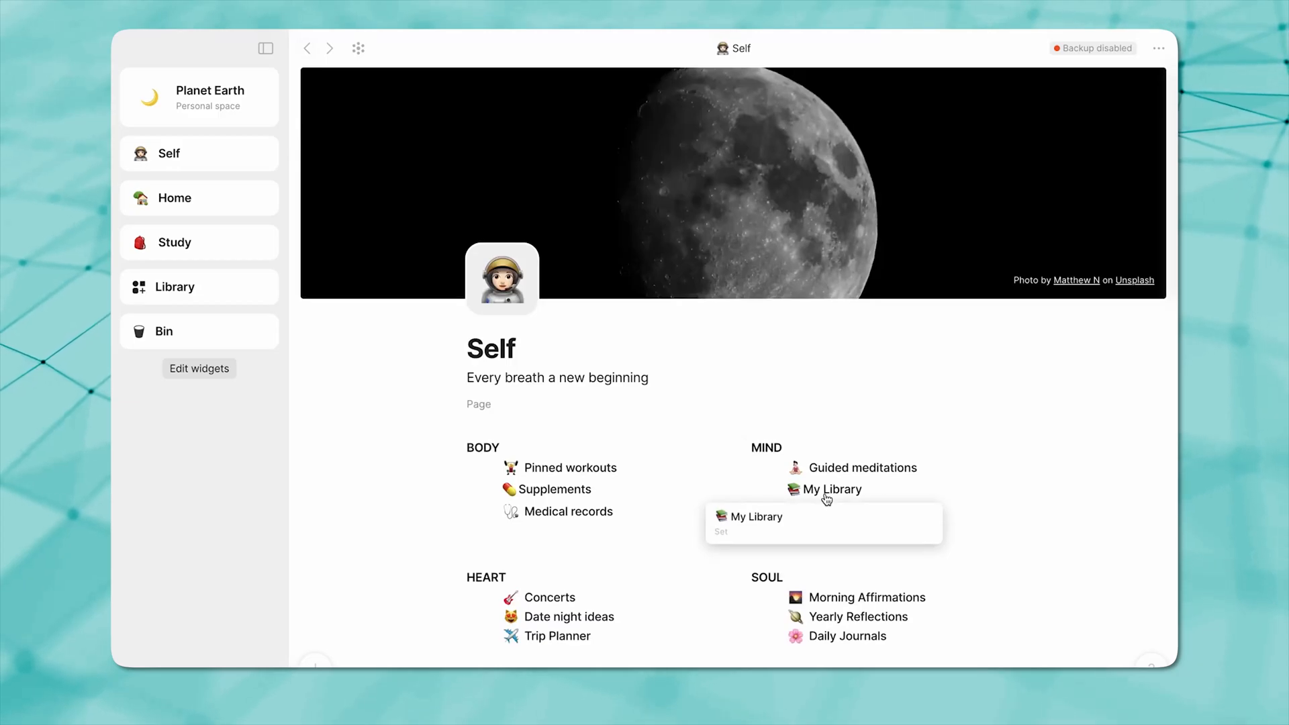
pyautogui.click(831, 489)
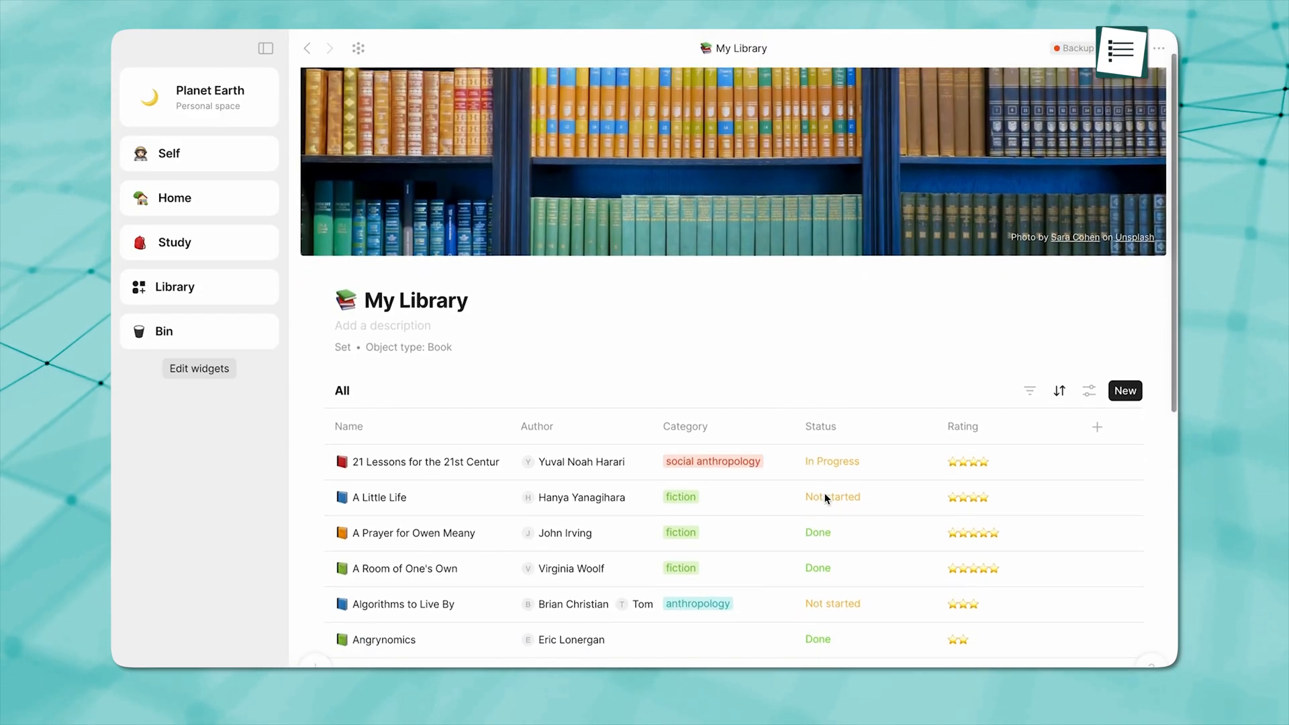
pyautogui.scroll(-3)
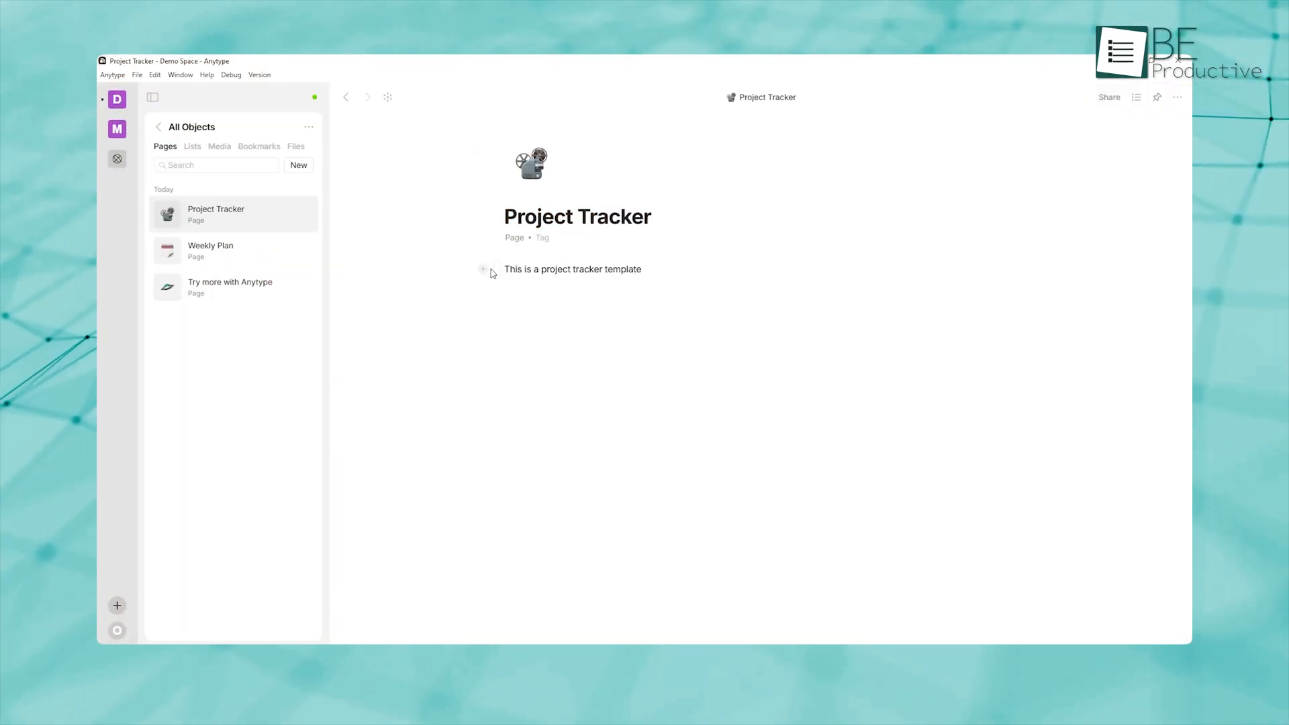
pyautogui.click(483, 270)
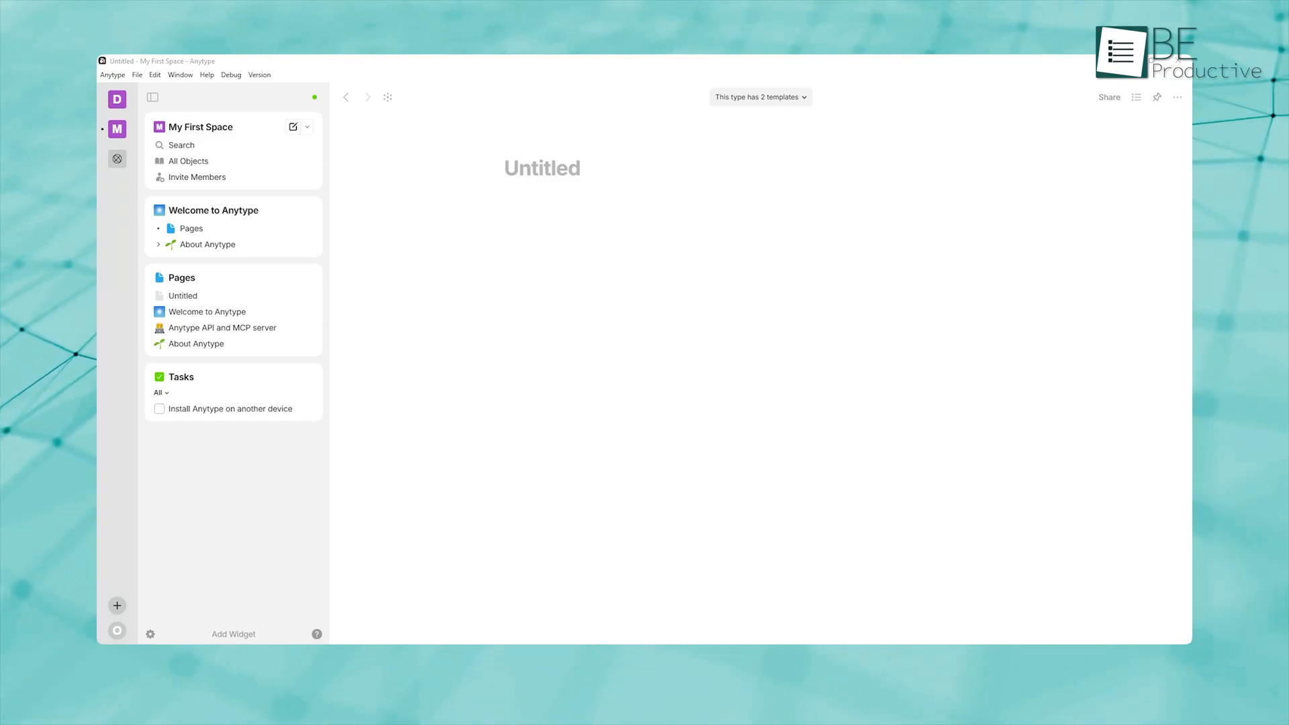
# Title the page 'New' and show its two templates, To-Do List and Weekly Plan.
pyautogui.write('New')
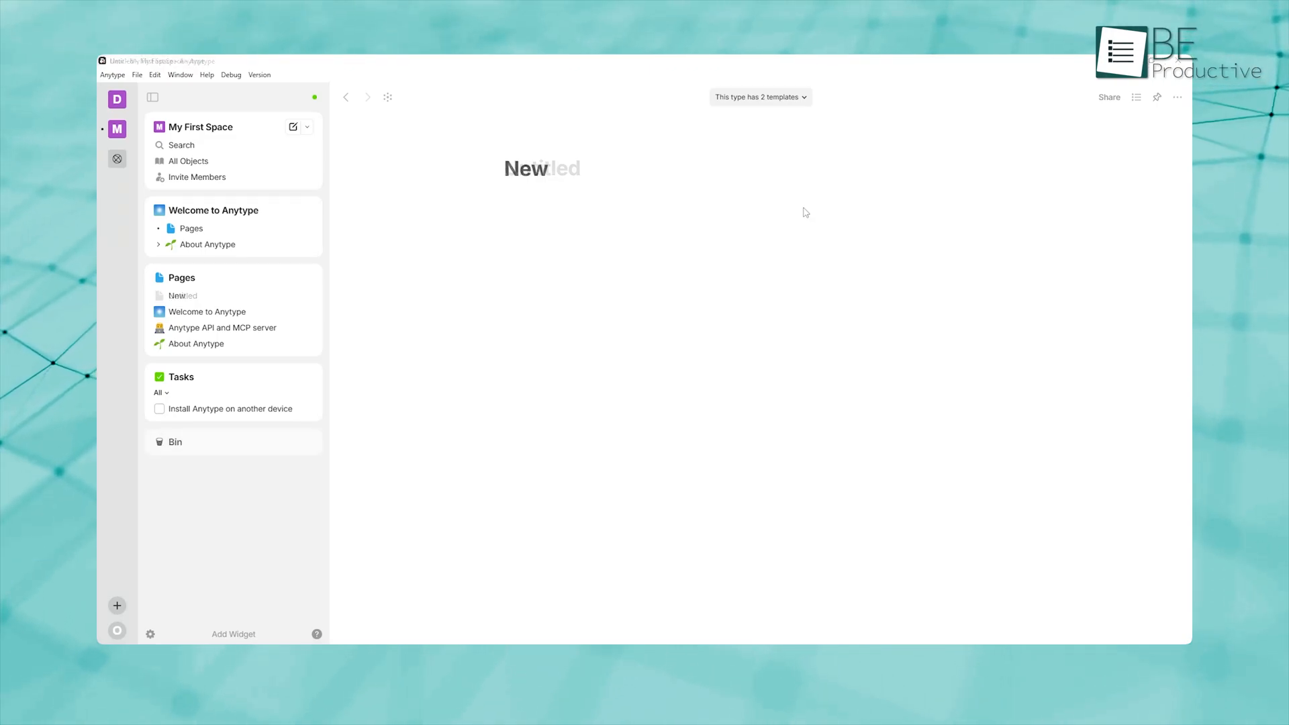
pyautogui.click(760, 98)
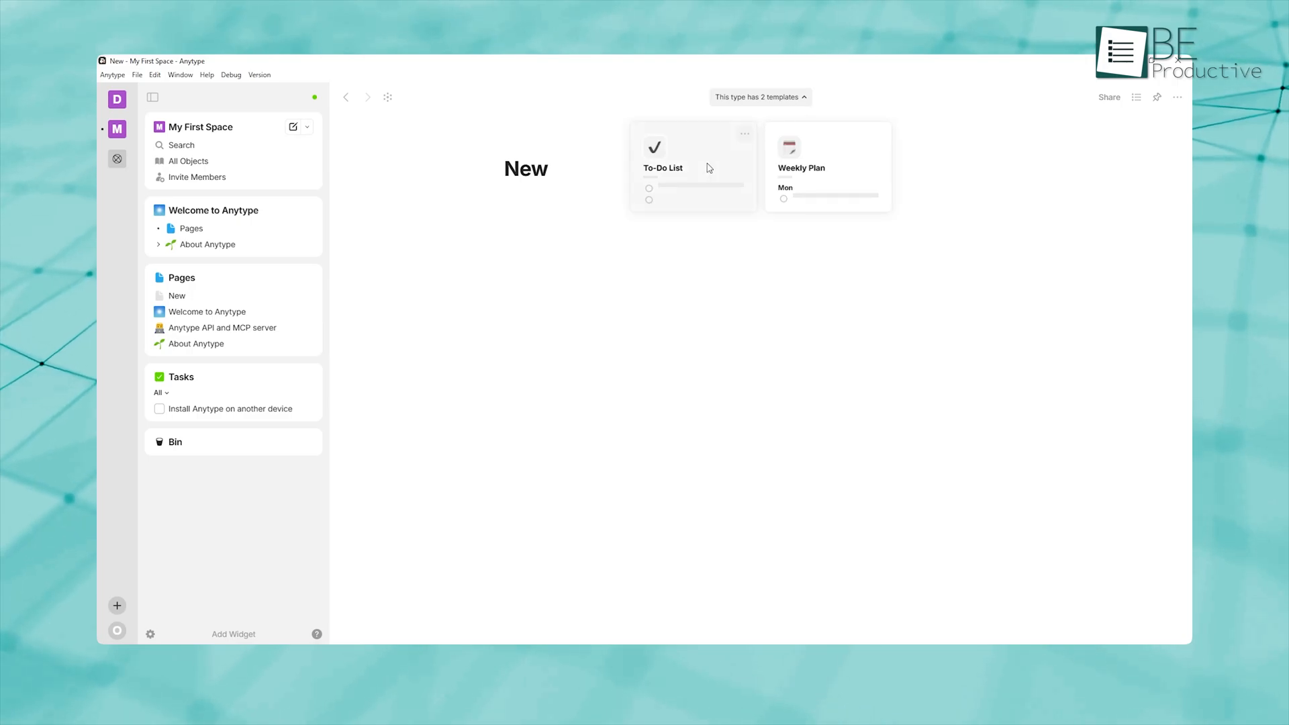
pyautogui.moveTo(744, 136)
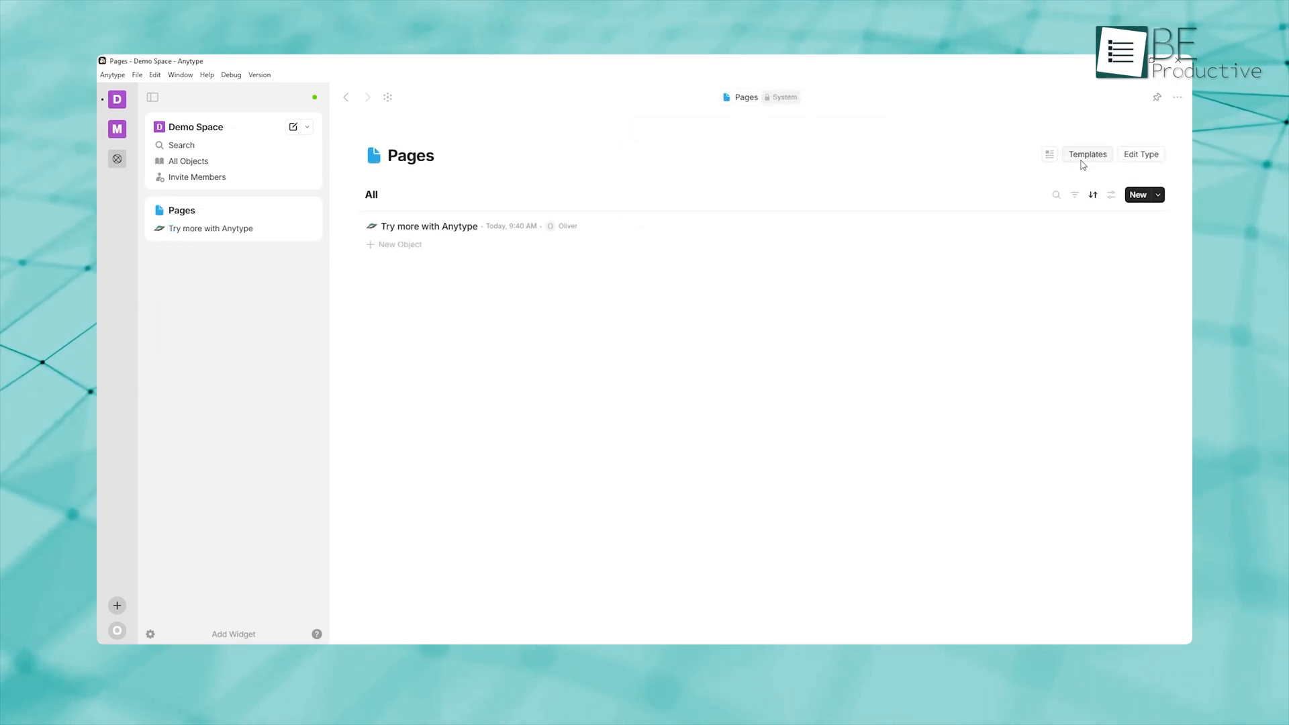
# Open the Weekly Plan template and type the Monday exercise, gratitude, screen-break and breathing to-dos.
pyautogui.click(1087, 153)
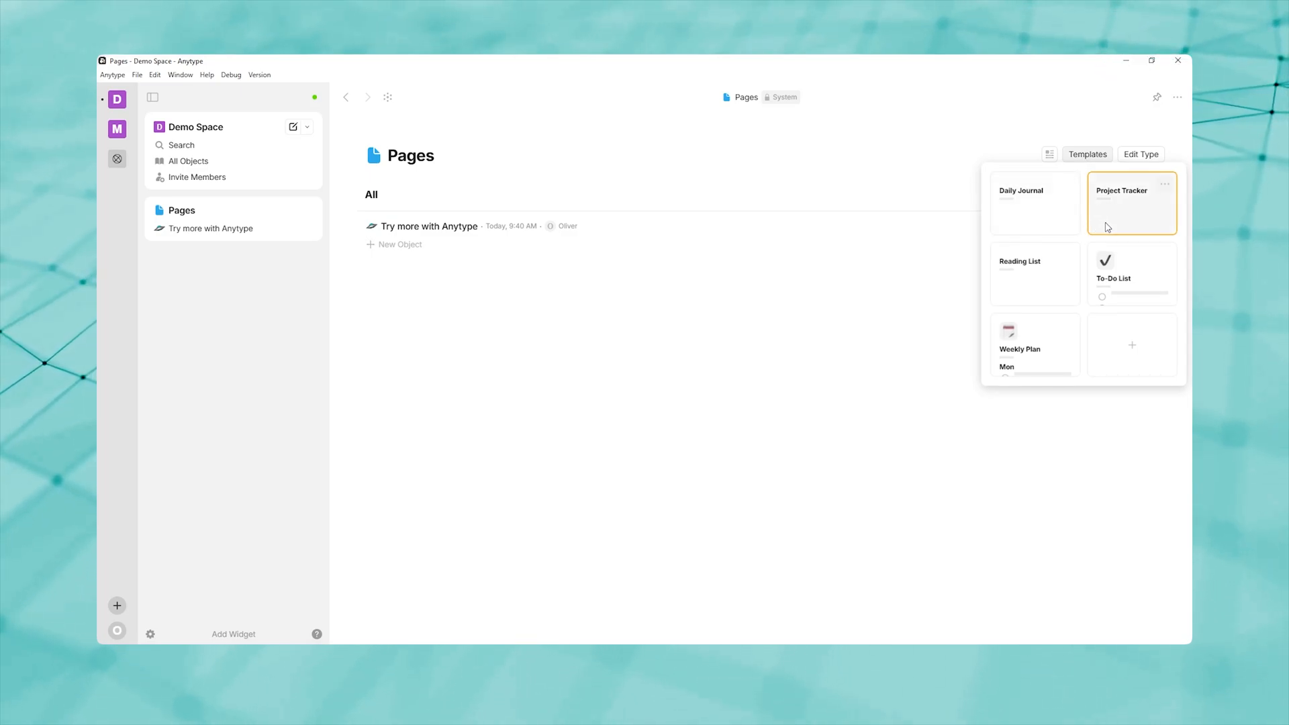
pyautogui.moveTo(1067, 263)
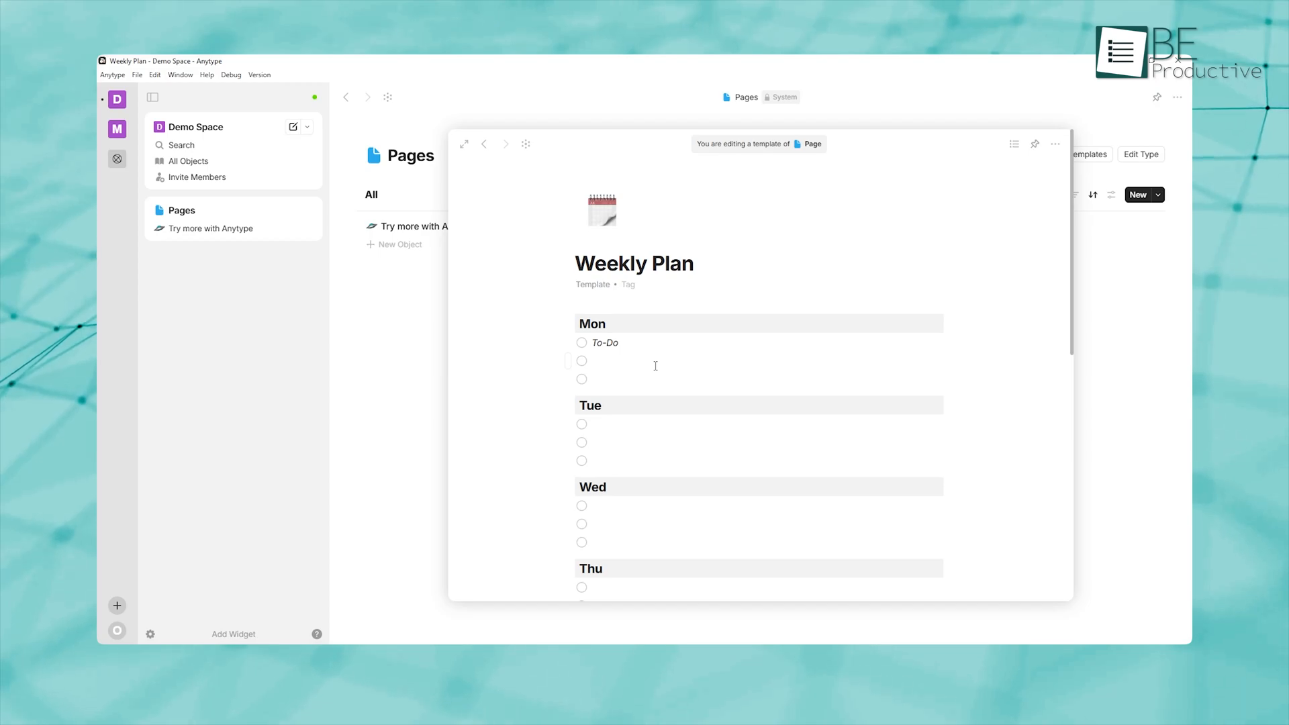
pyautogui.scroll(-3)
pyautogui.write('Brea')
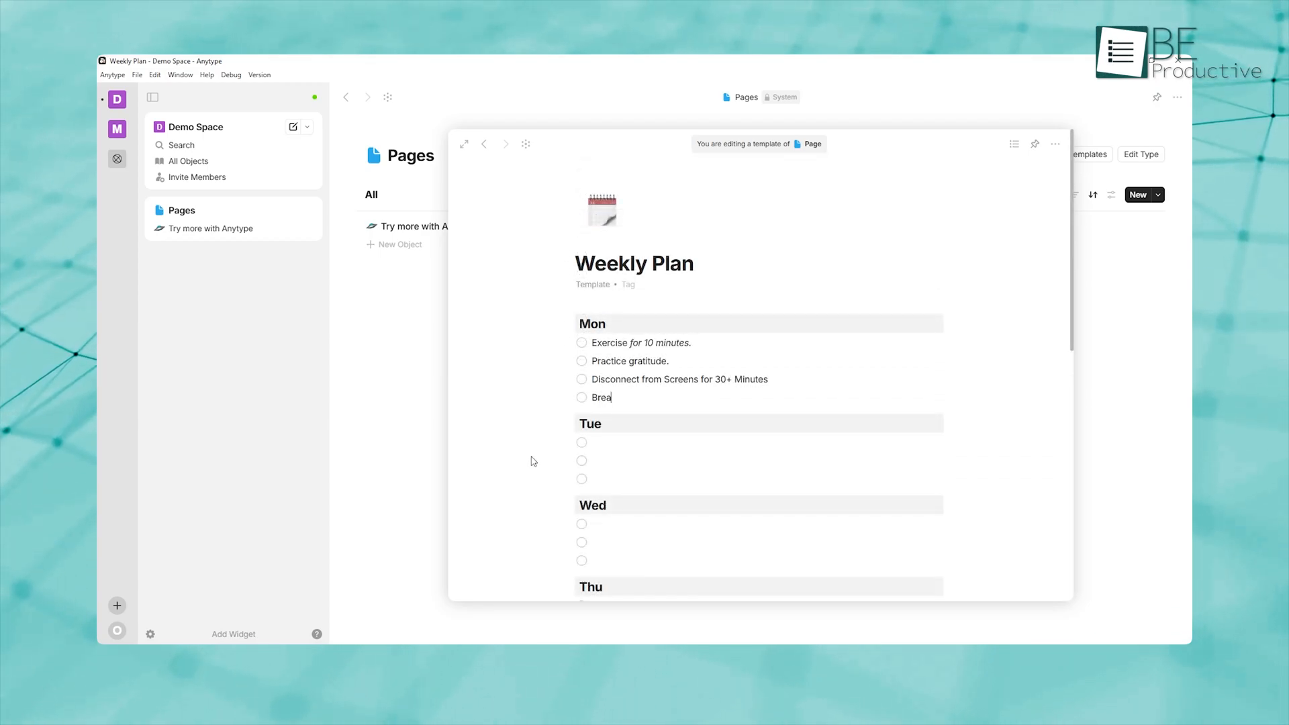
pyautogui.write('the')
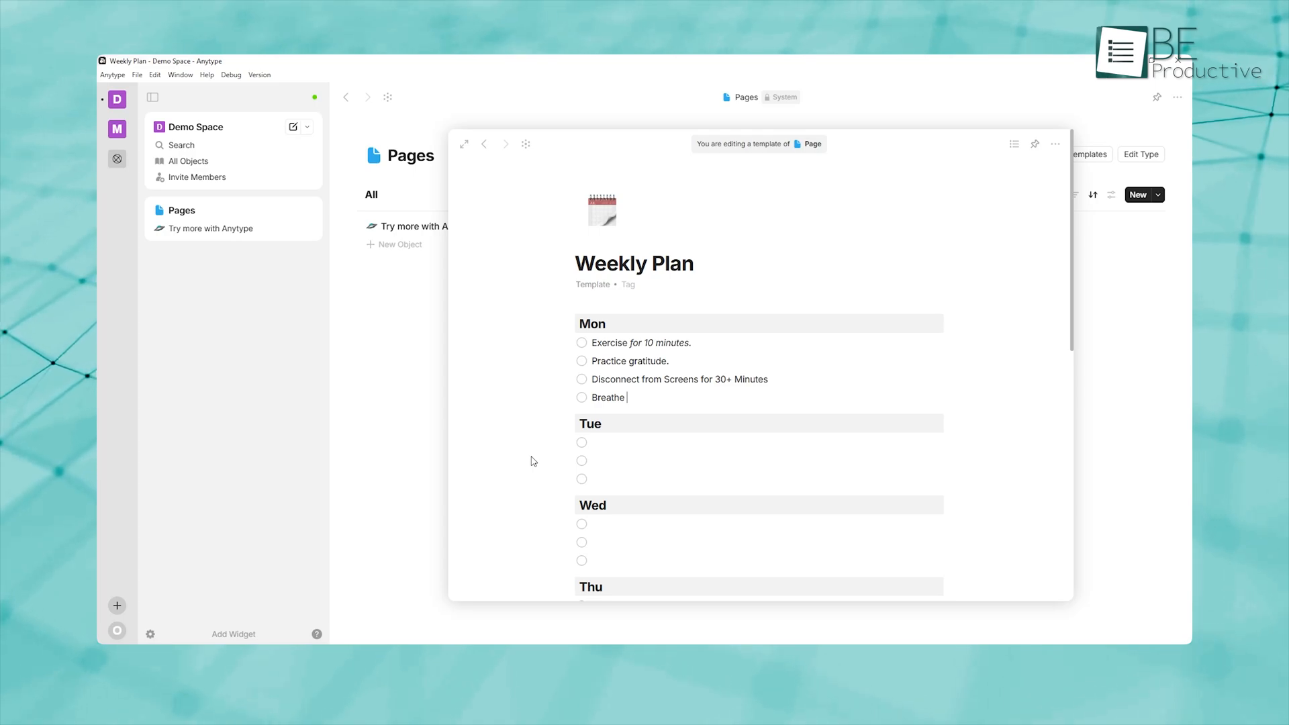
pyautogui.write('deep')
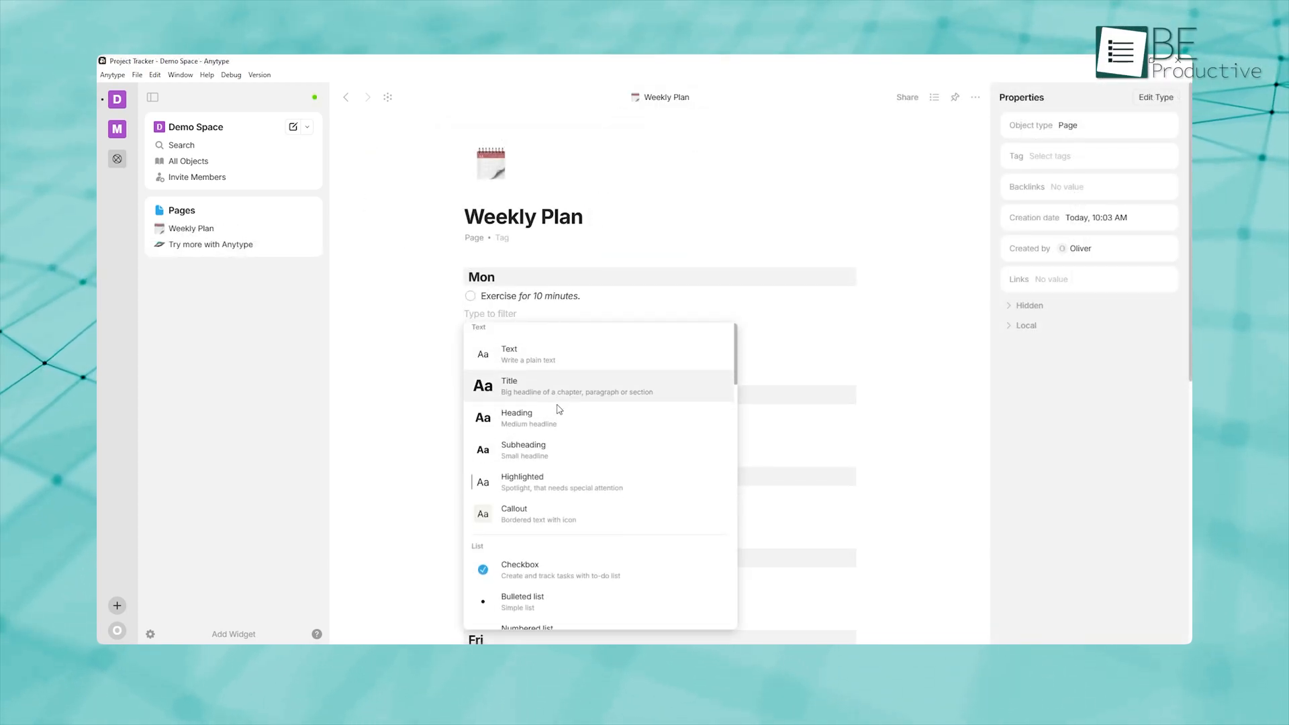
# Scroll through the block-type menu and insert an Inline Collection block.
pyautogui.scroll(-3)
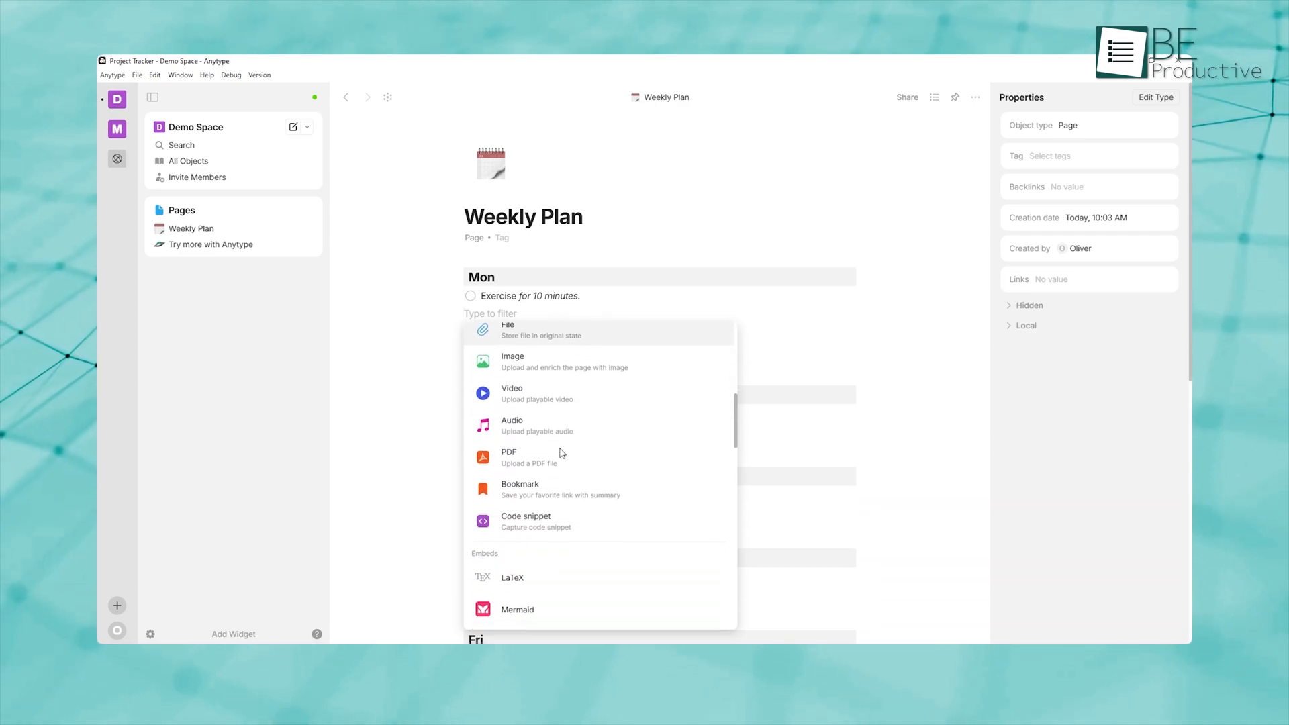
pyautogui.scroll(-3)
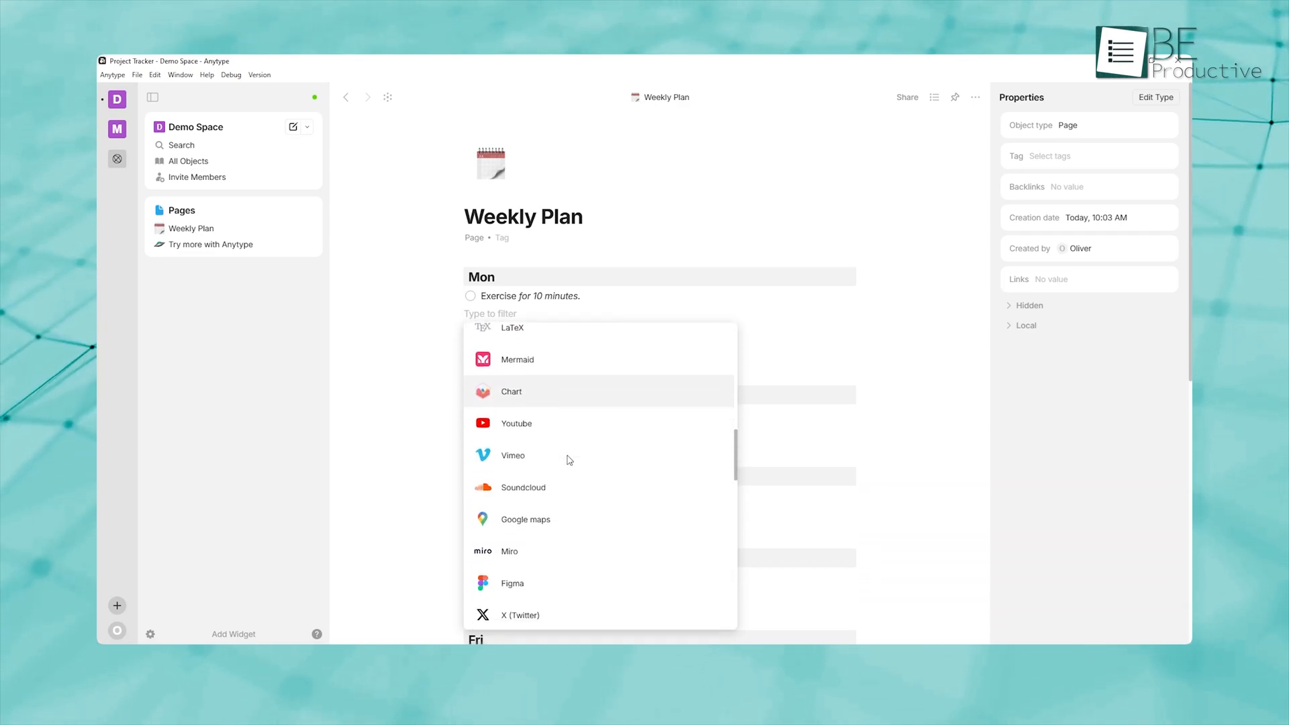
pyautogui.scroll(-3)
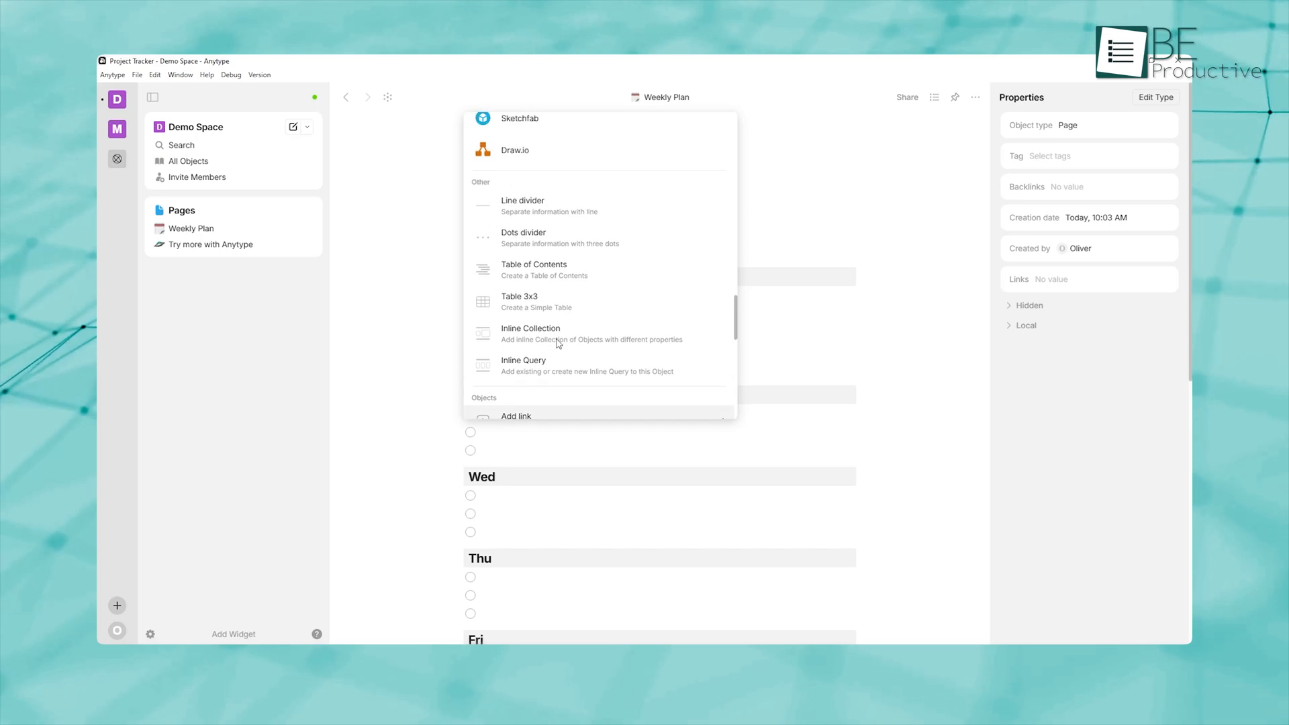
pyautogui.click(519, 301)
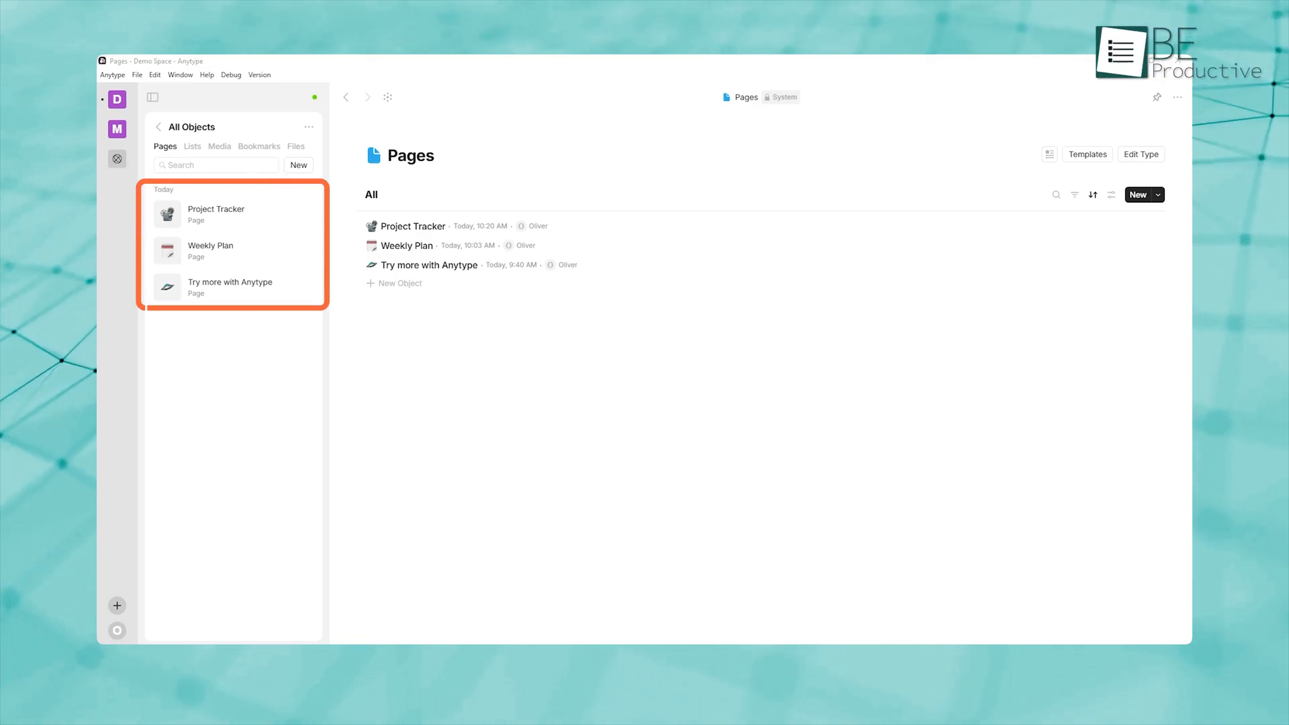
# Open Project Tracker from All Objects and scroll below its description line.
pyautogui.click(216, 214)
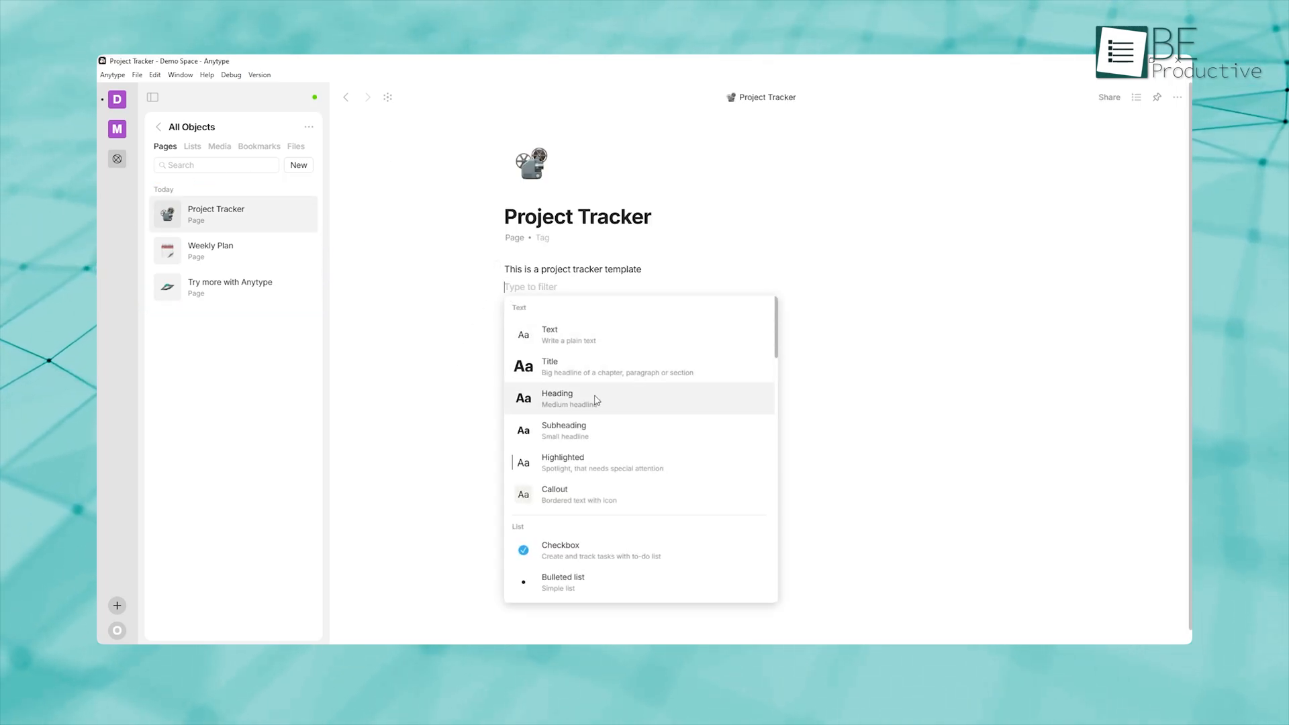
pyautogui.scroll(-3)
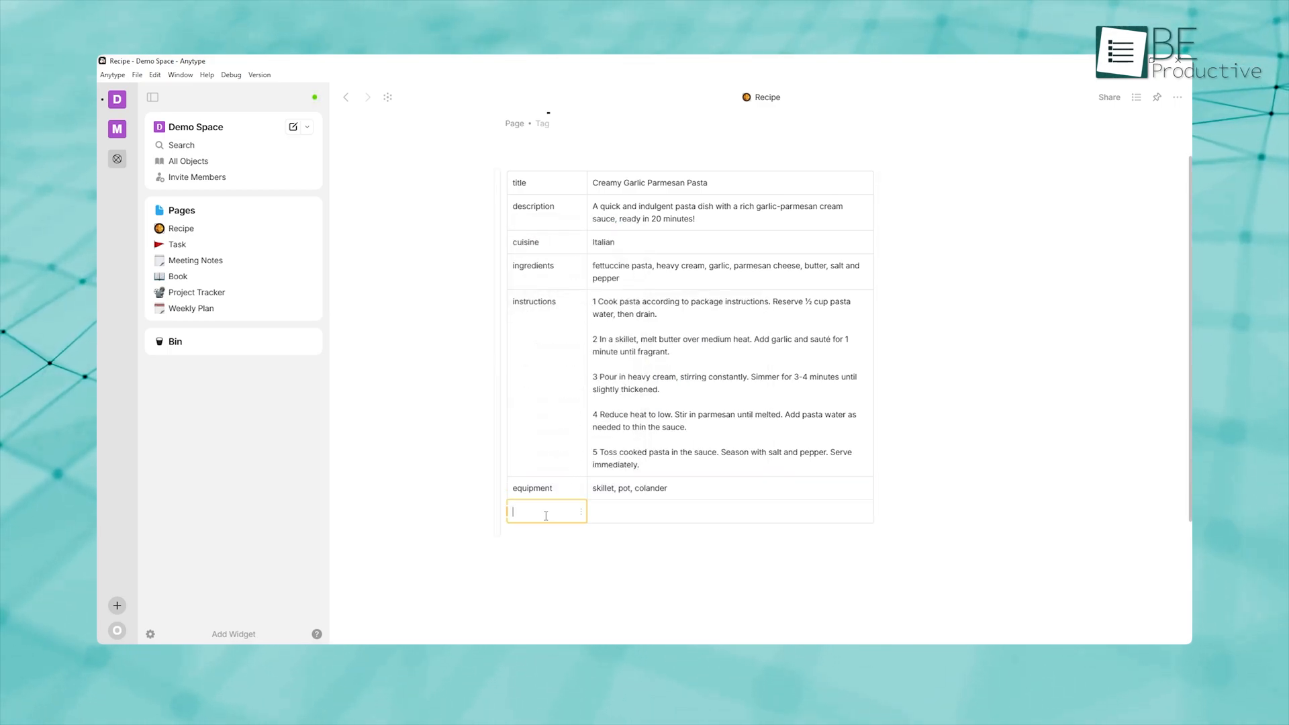
# Add a 'mealType' row with the value 'Dinner' to the Recipe table.
pyautogui.write('mealType')
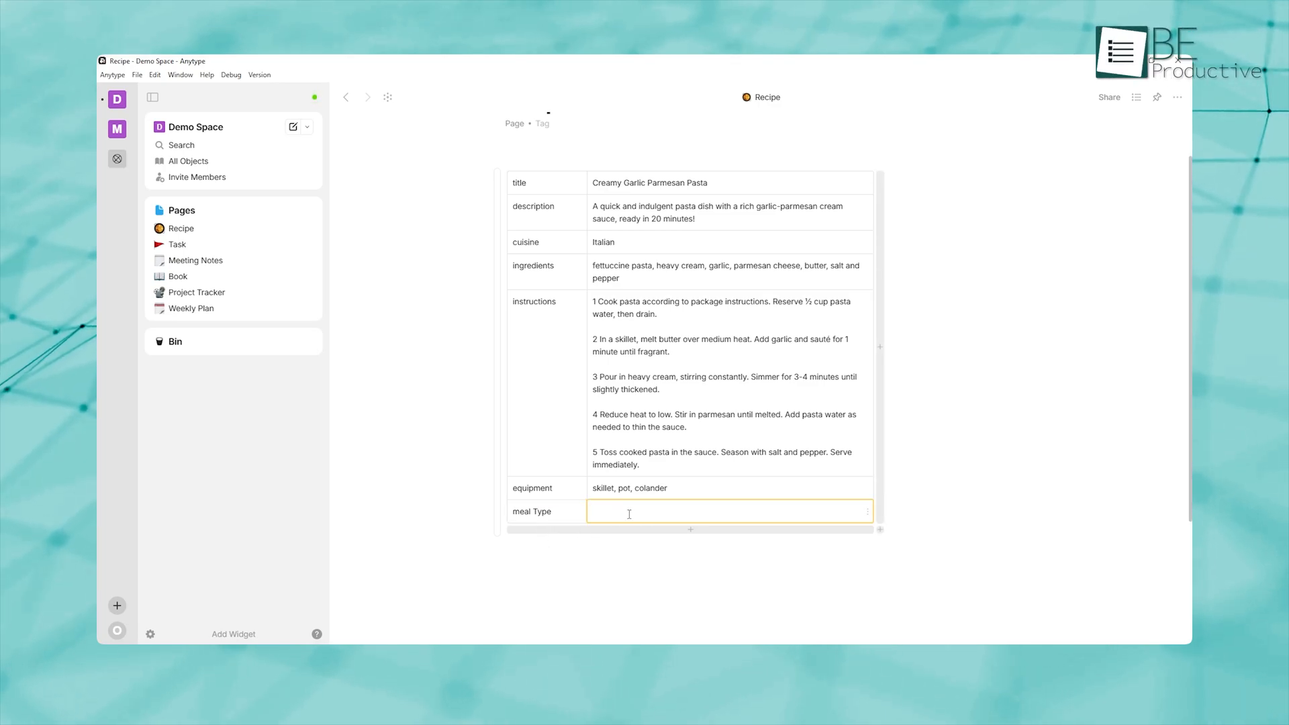
pyautogui.write('Dinner')
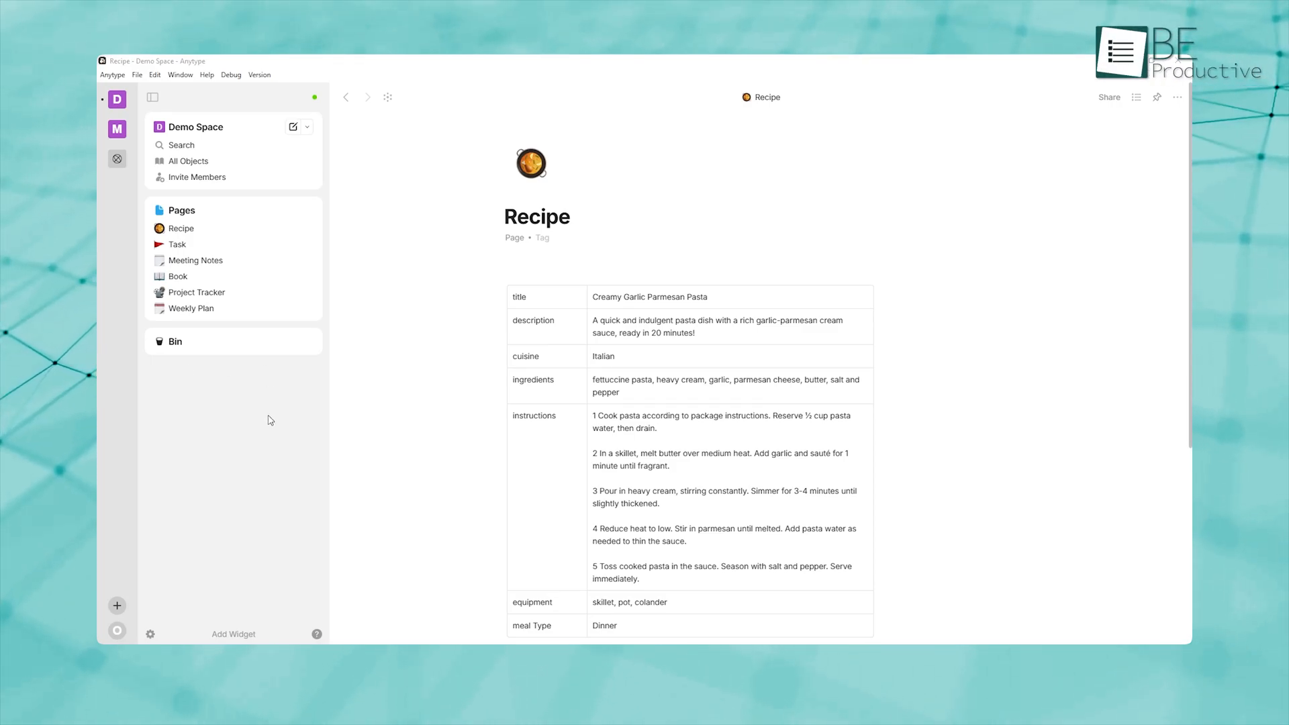
pyautogui.moveTo(125, 461)
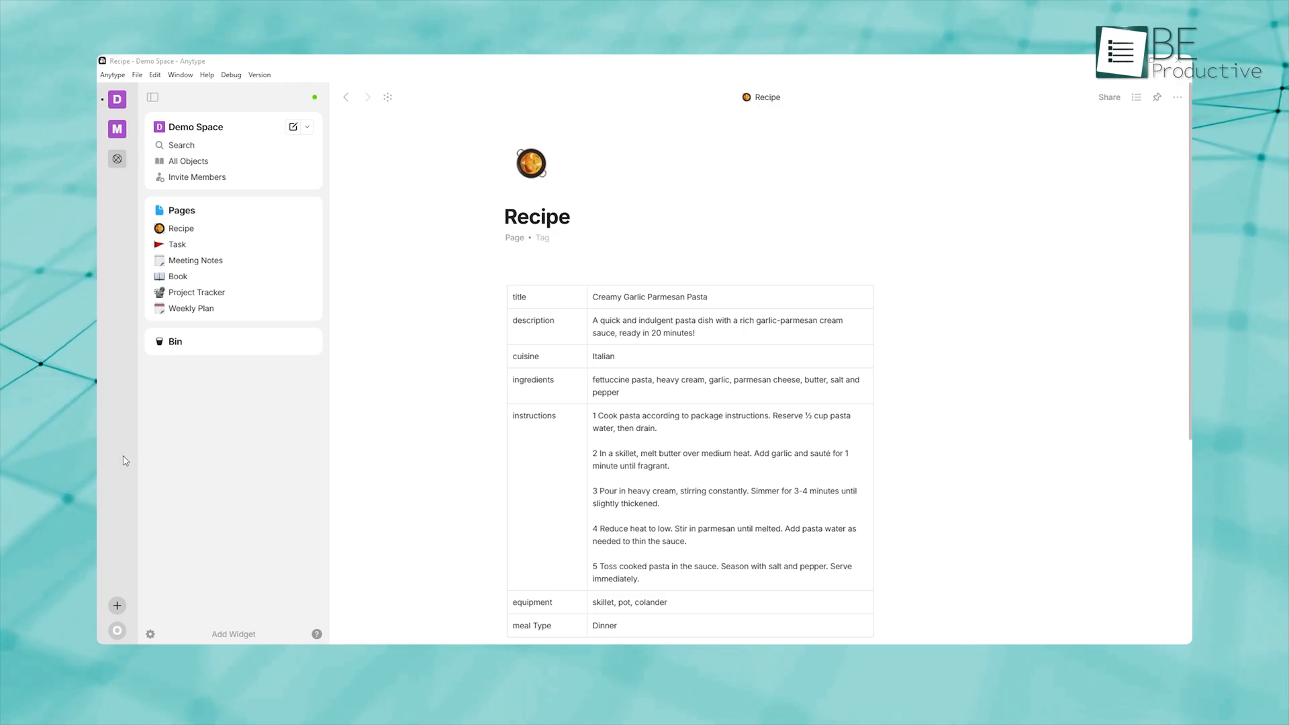
pyautogui.moveTo(414, 437)
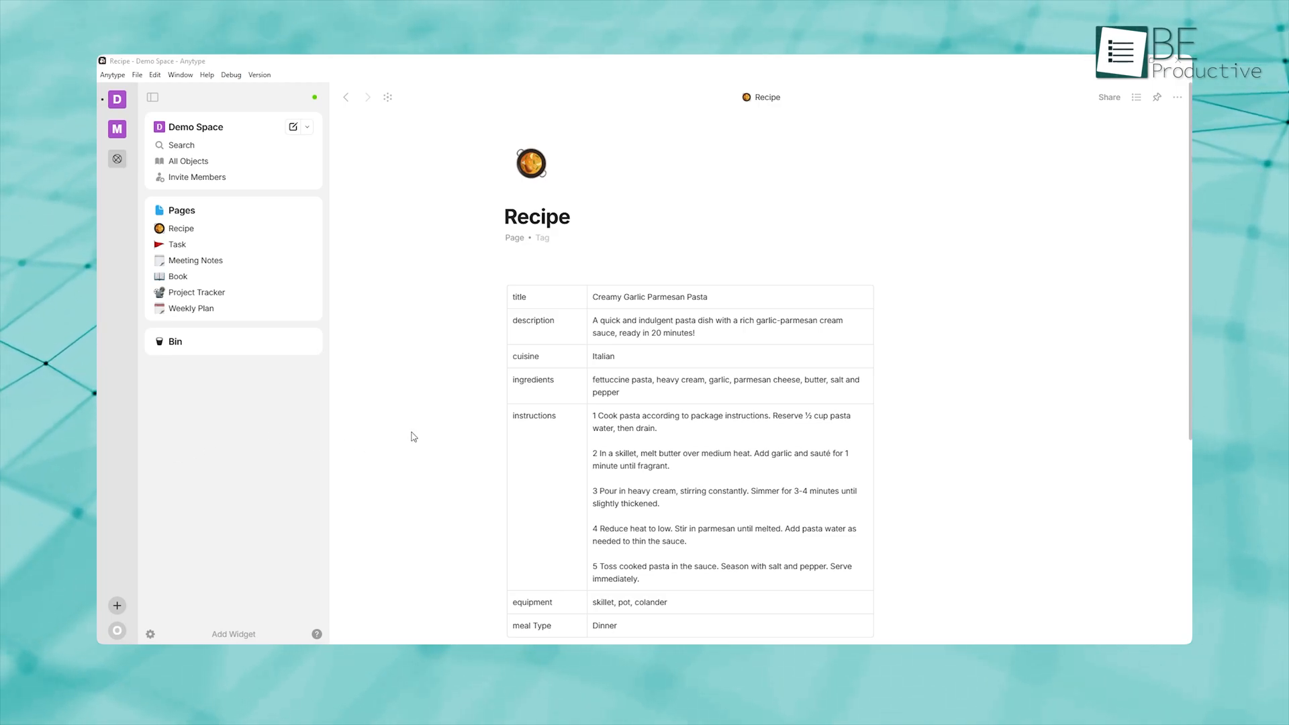
# Start a New Property at the bottom of the Recipe page and browse the property types.
pyautogui.scroll(-3)
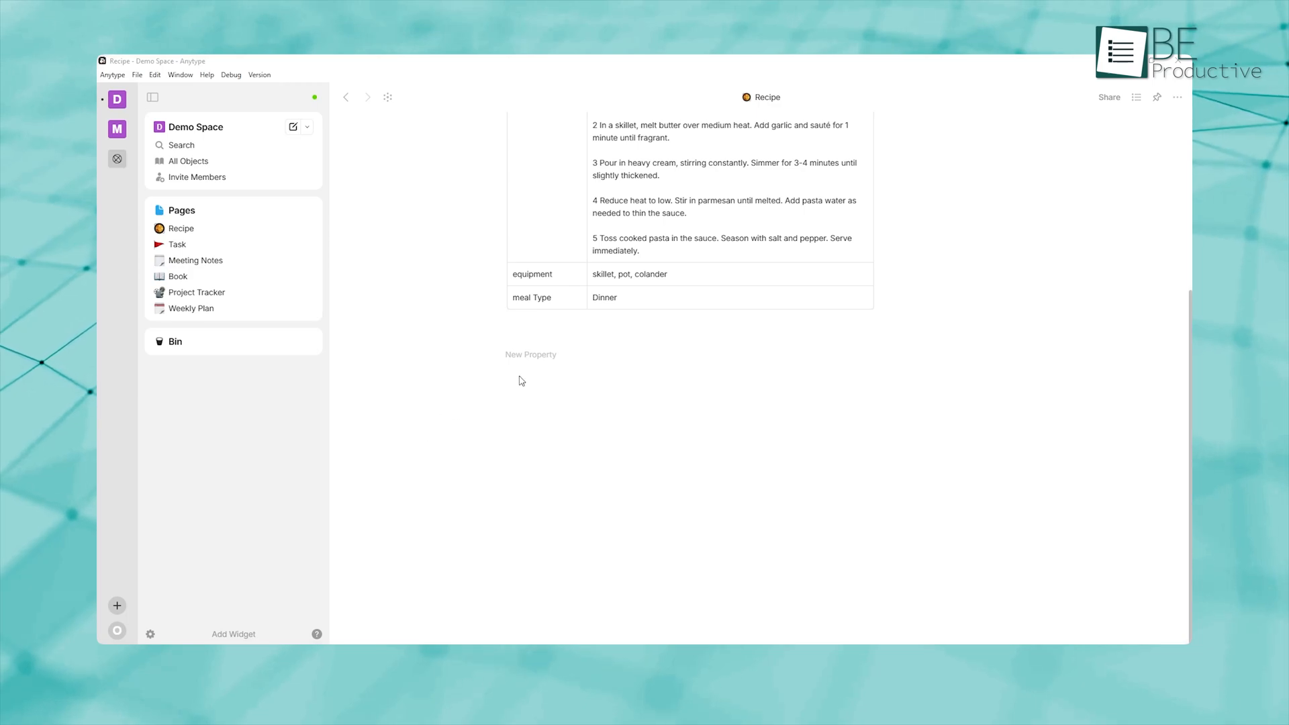
pyautogui.click(531, 355)
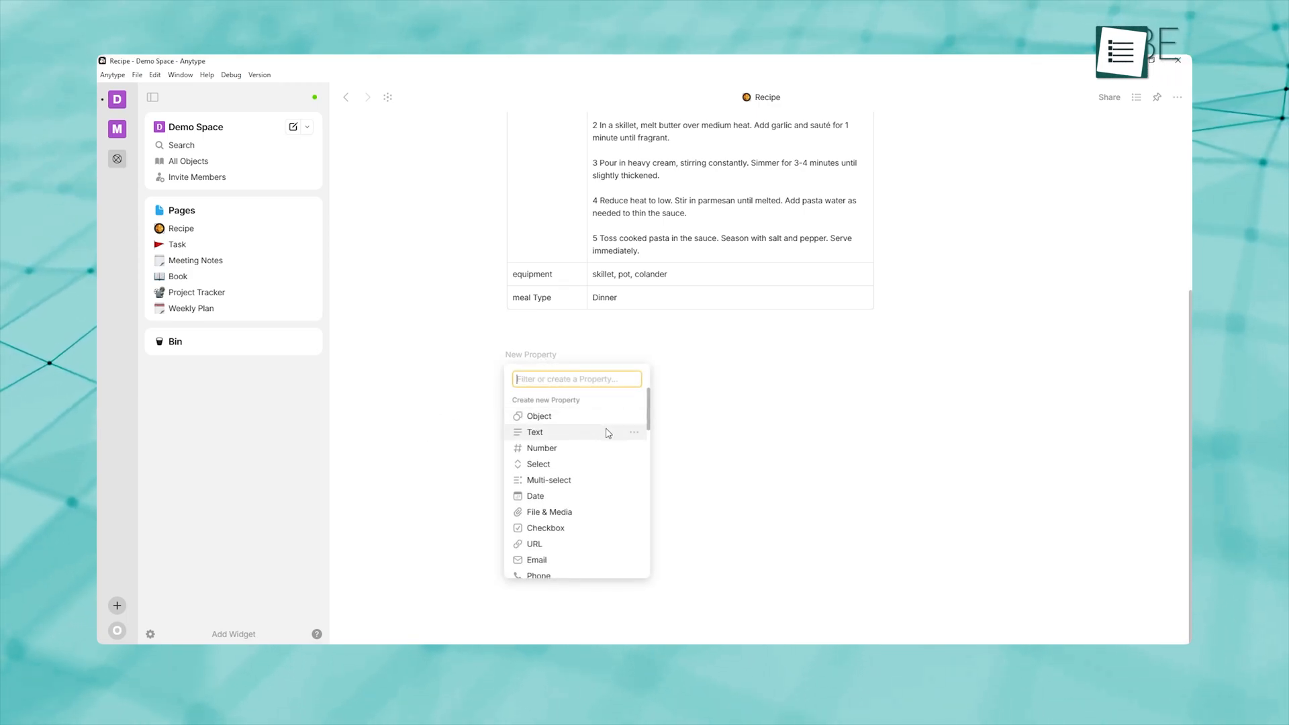
pyautogui.scroll(-3)
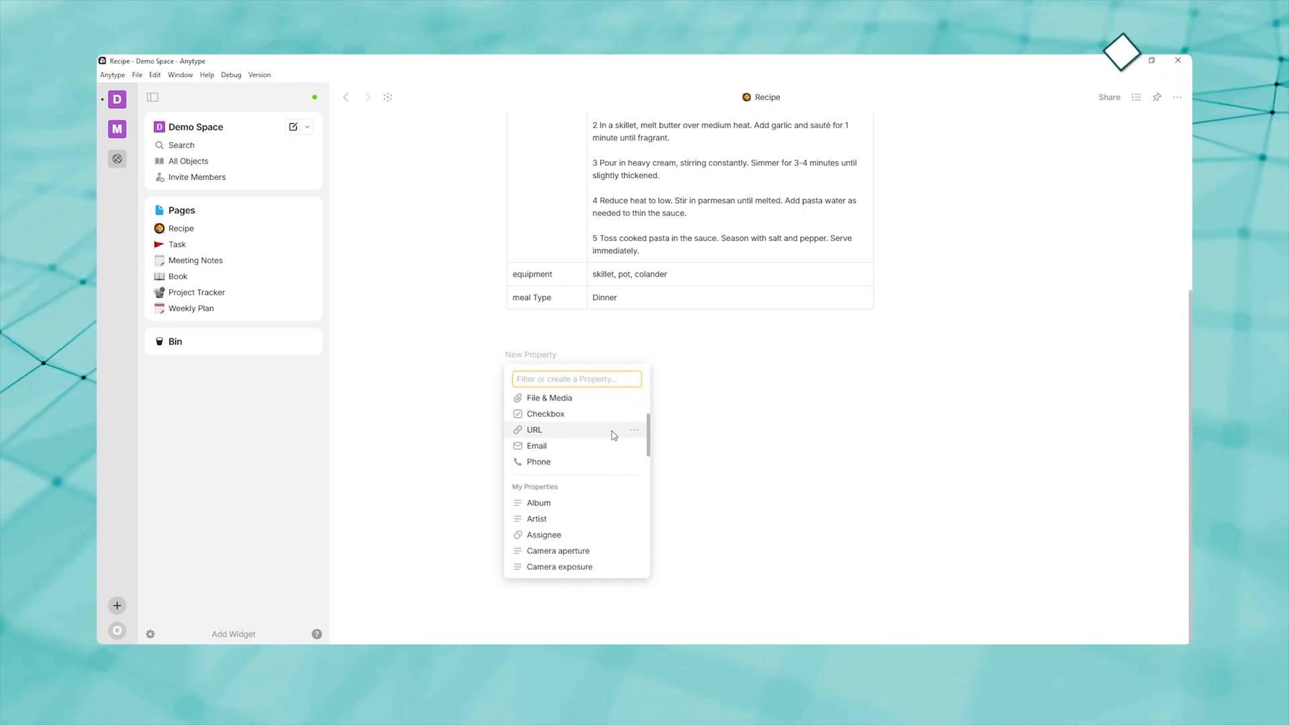
pyautogui.scroll(-3)
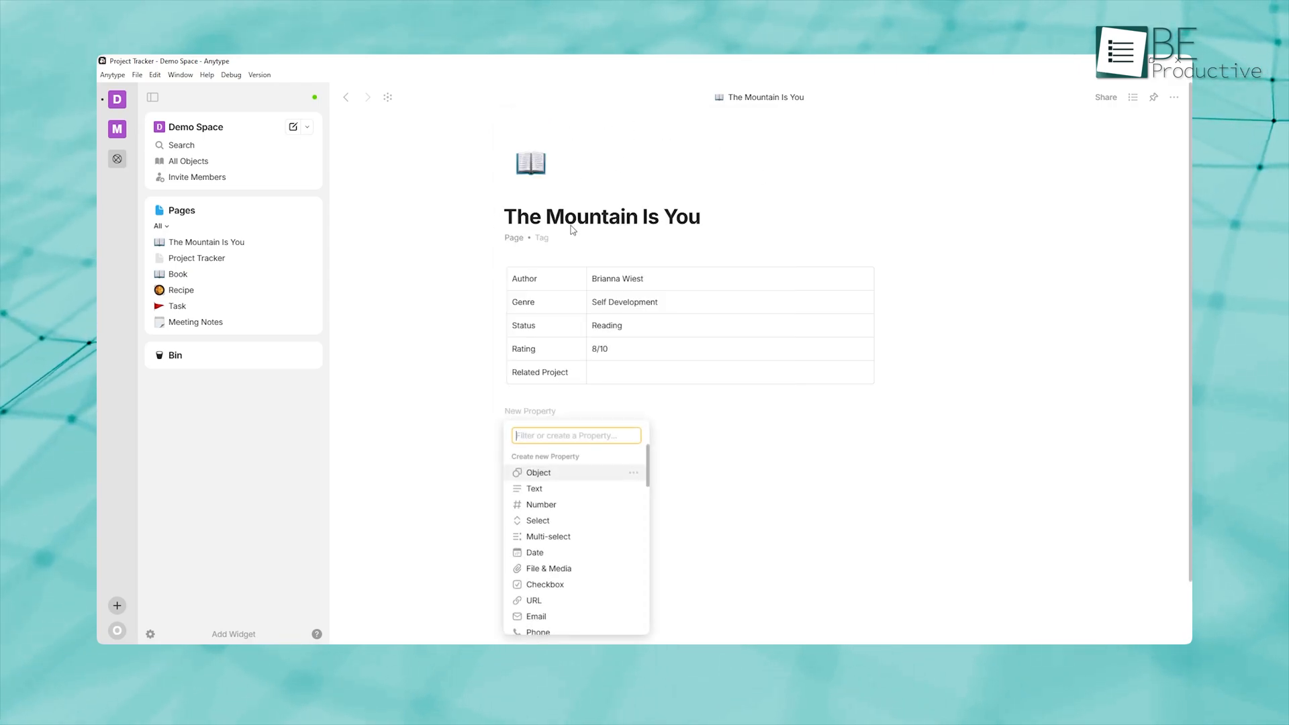
pyautogui.moveTo(589, 499)
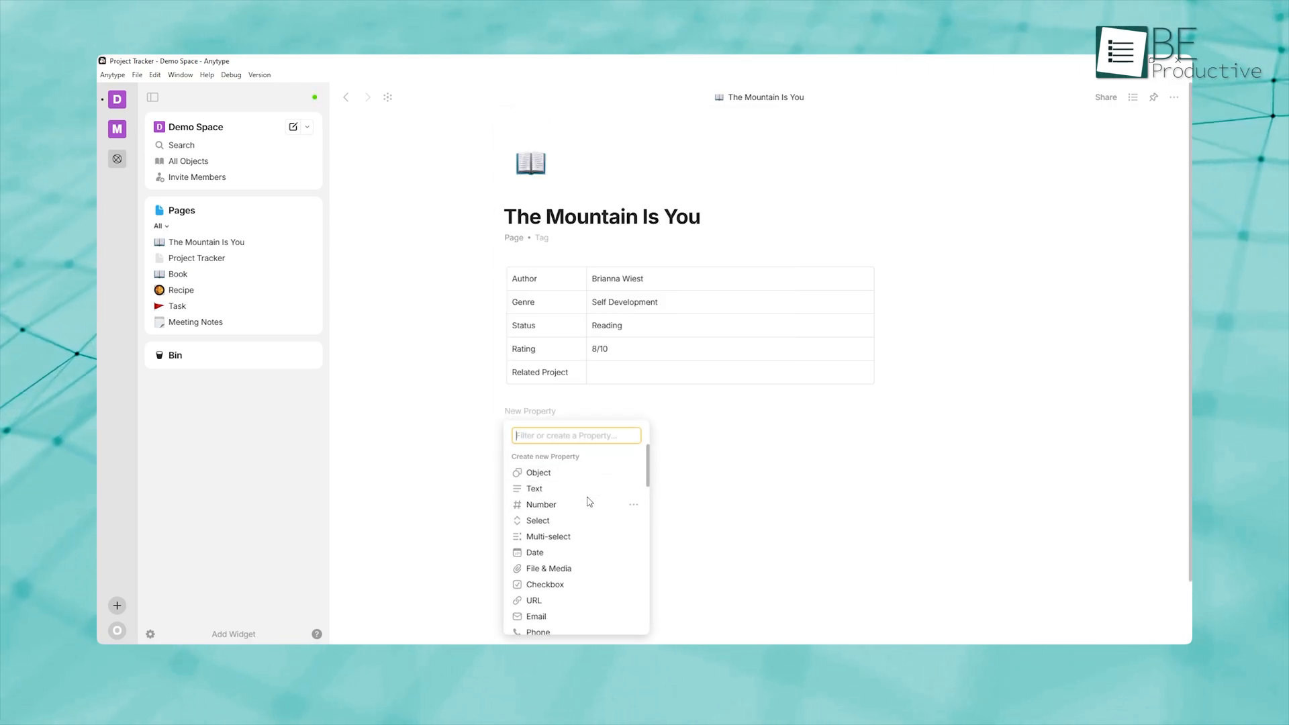
# Add the existing Linked Projects property to The Mountain Is You.
pyautogui.write('linked')
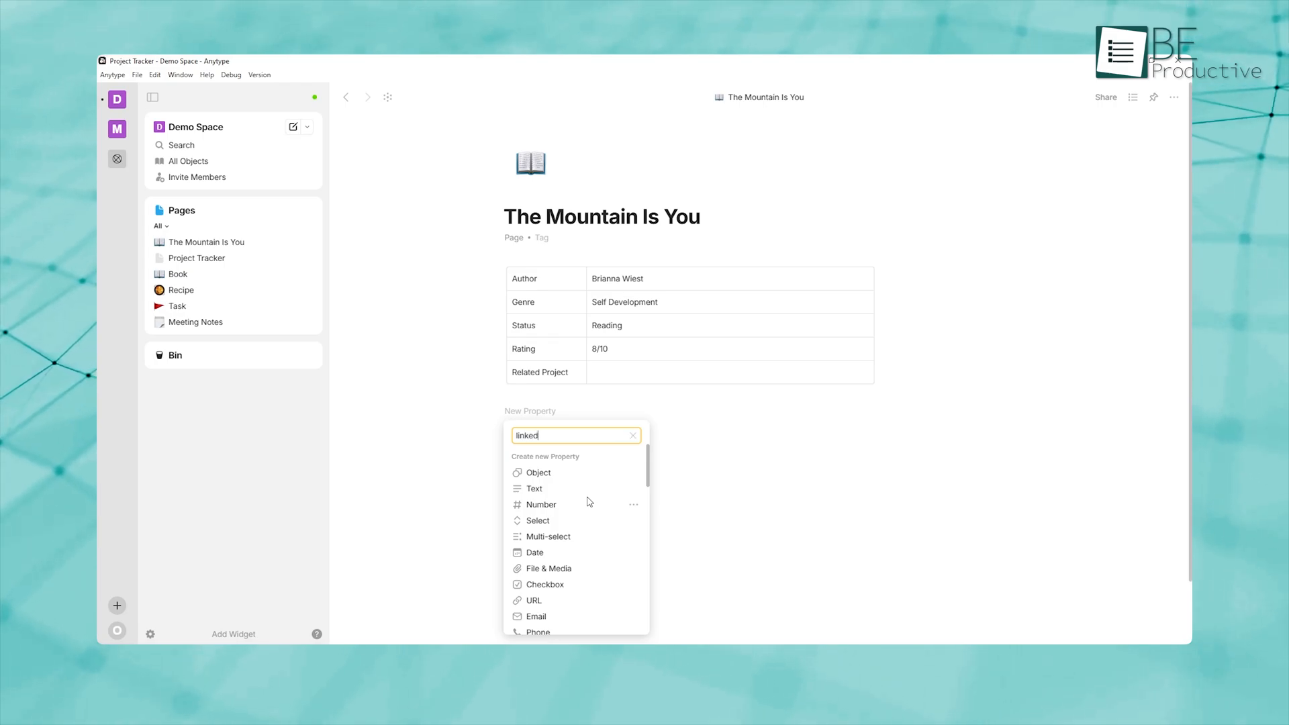
pyautogui.write('linked')
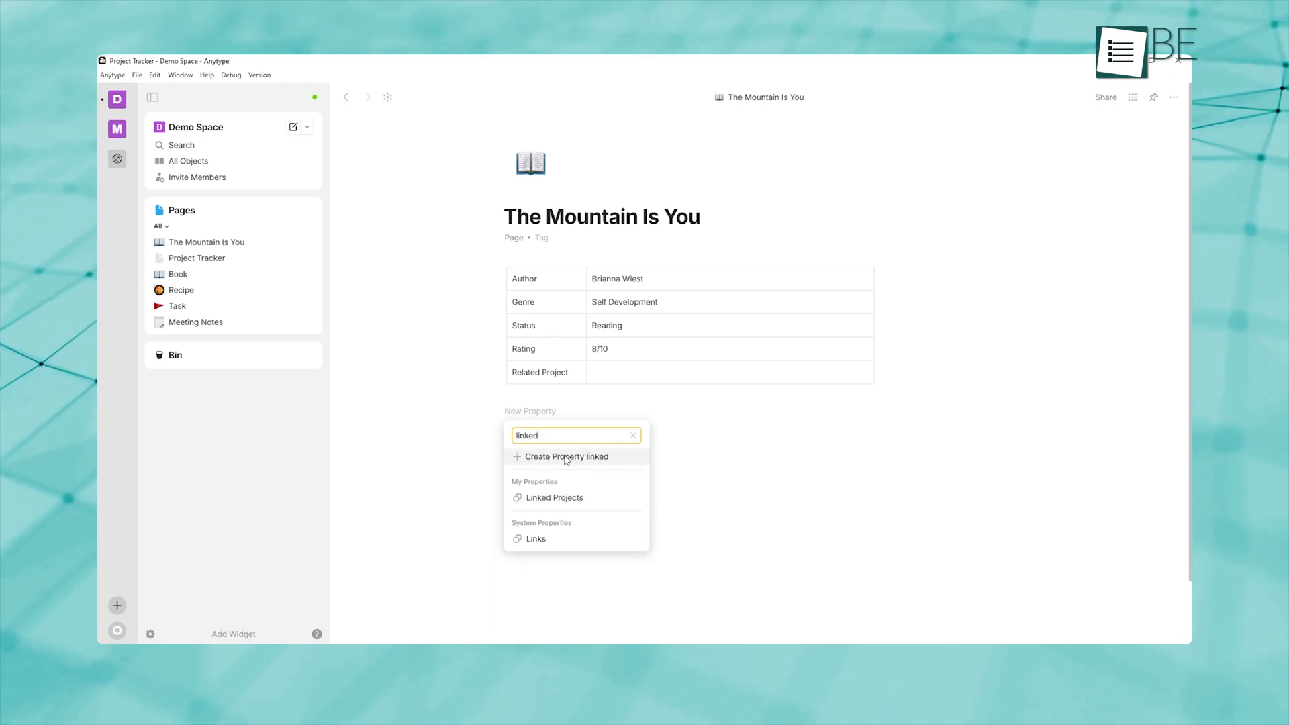
pyautogui.click(553, 497)
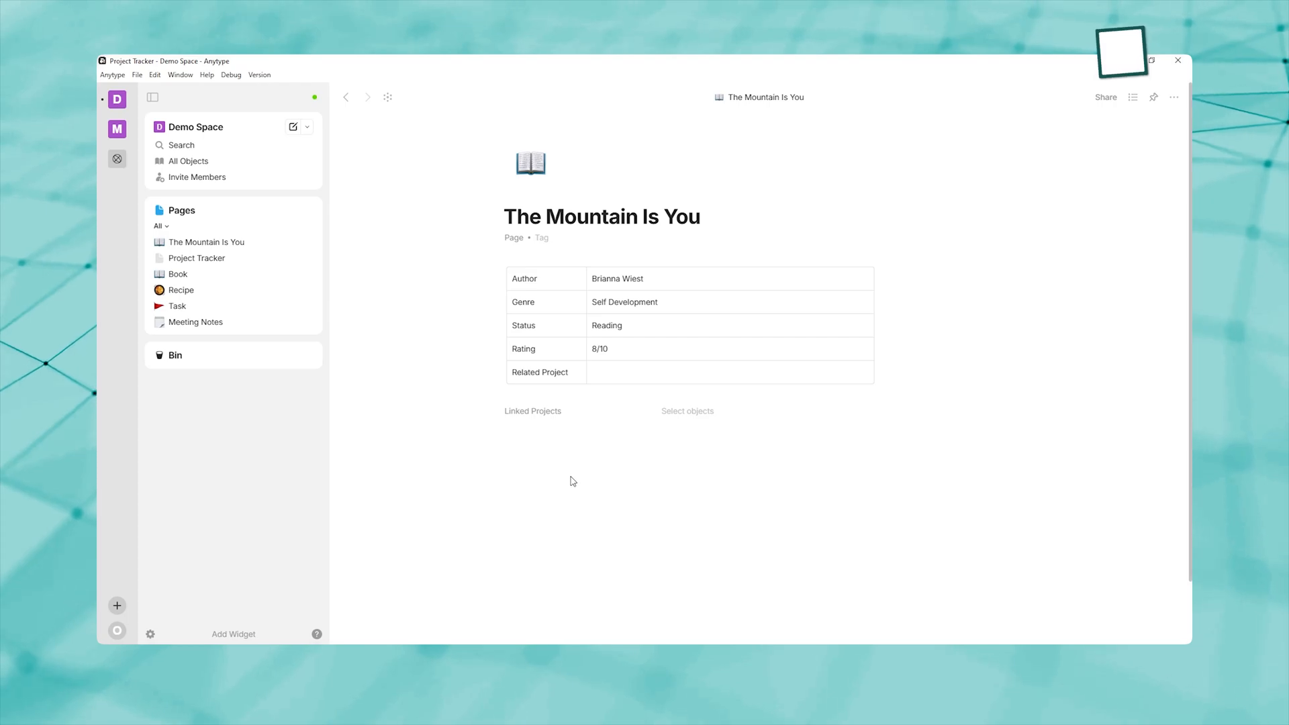
# Set Contact as the Team Member on the Project Tracker page.
pyautogui.click(687, 411)
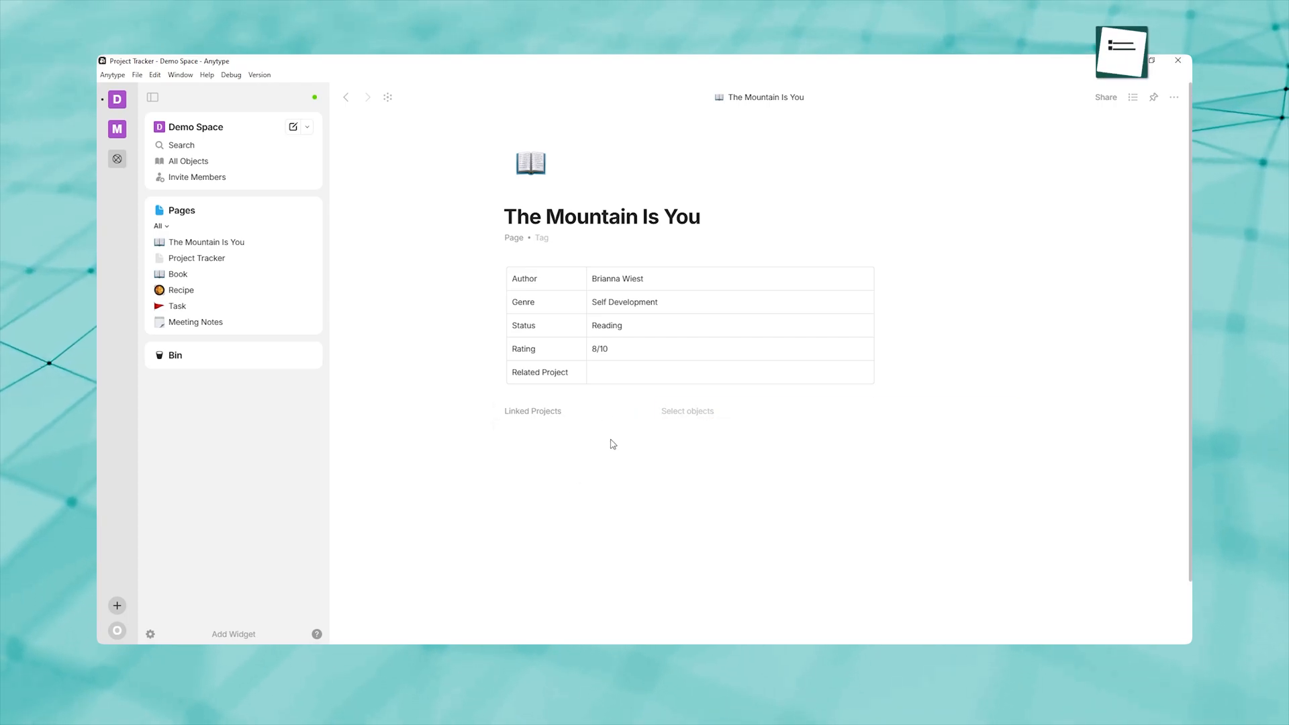
pyautogui.click(196, 258)
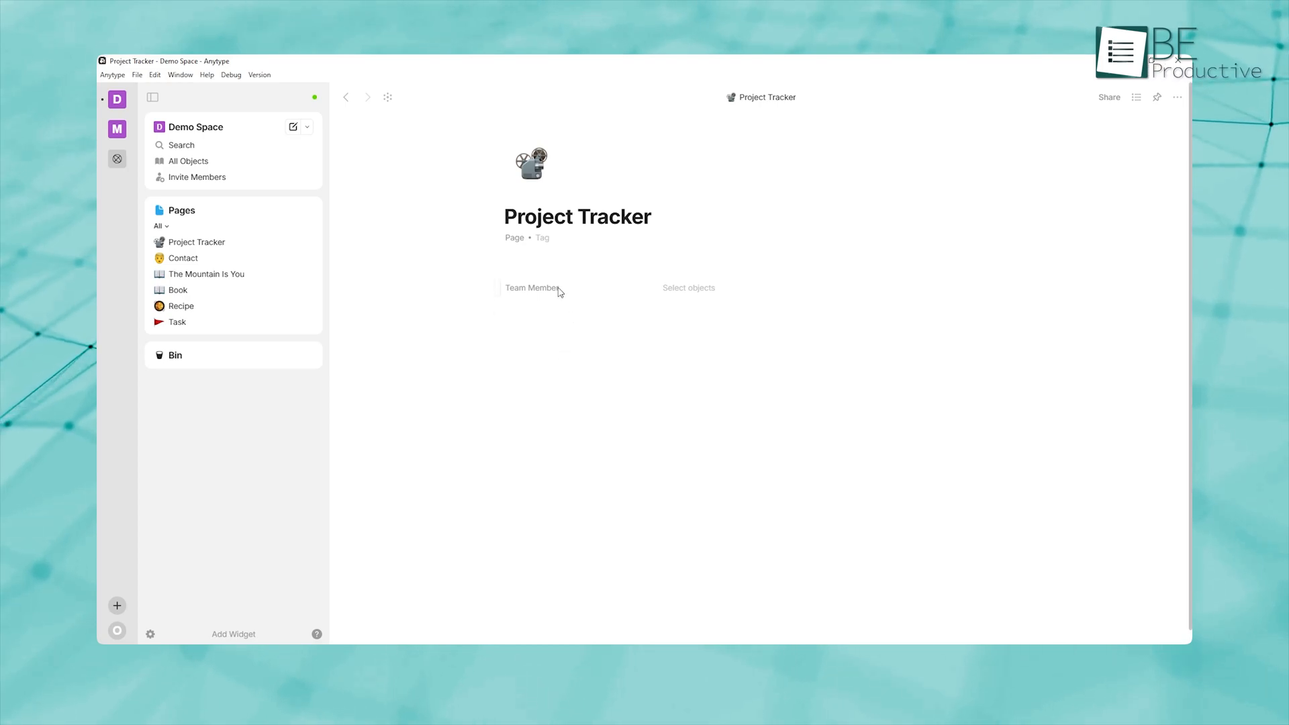
pyautogui.click(688, 288)
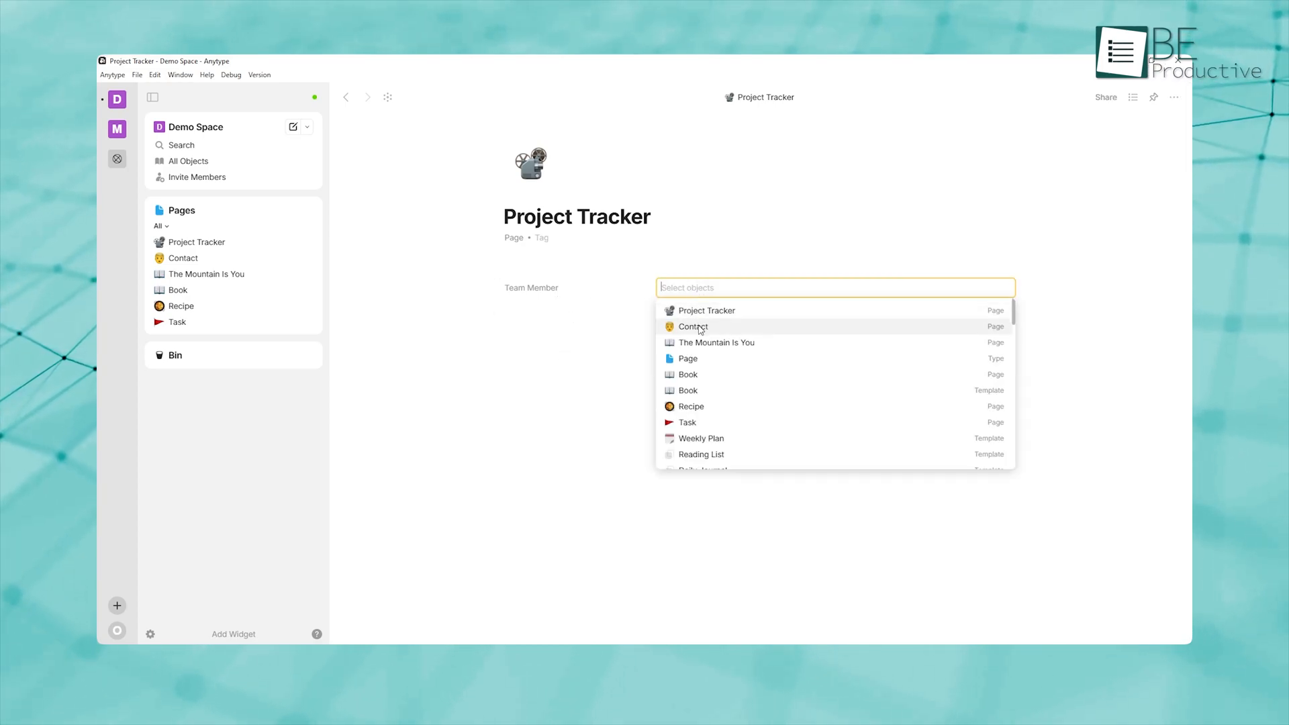
pyautogui.click(692, 326)
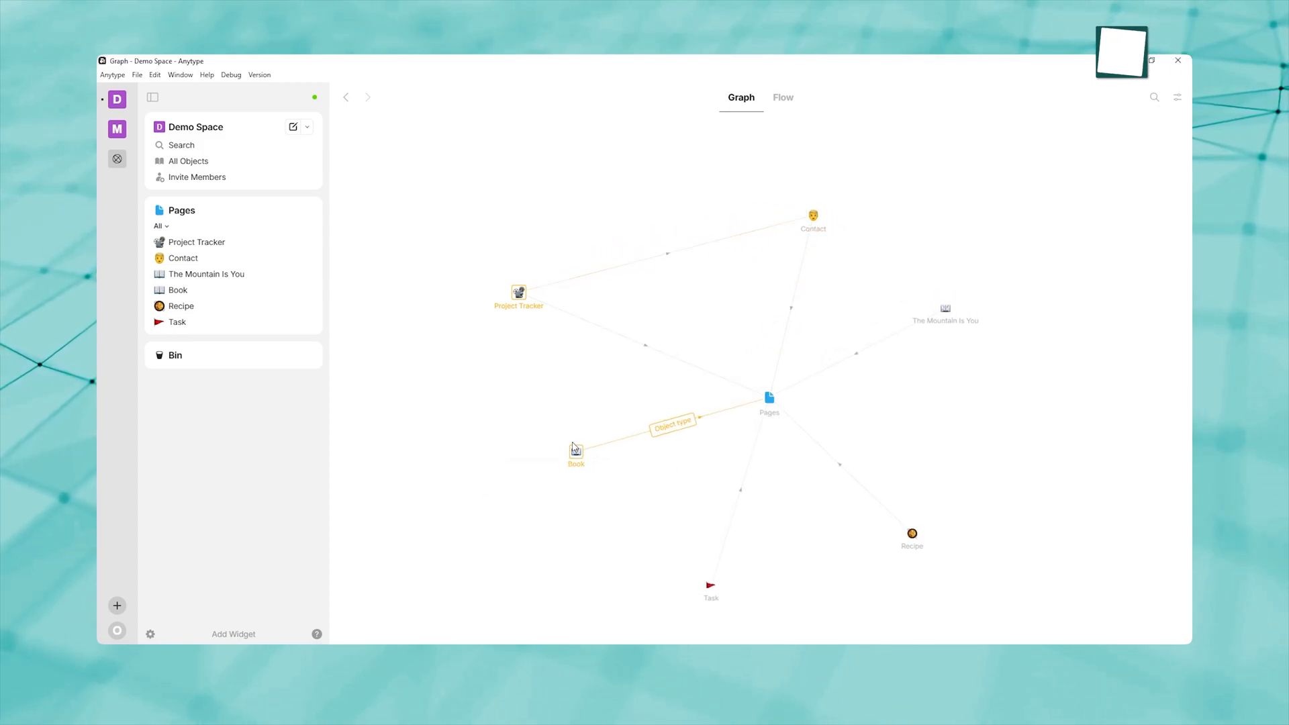
pyautogui.moveTo(769, 396)
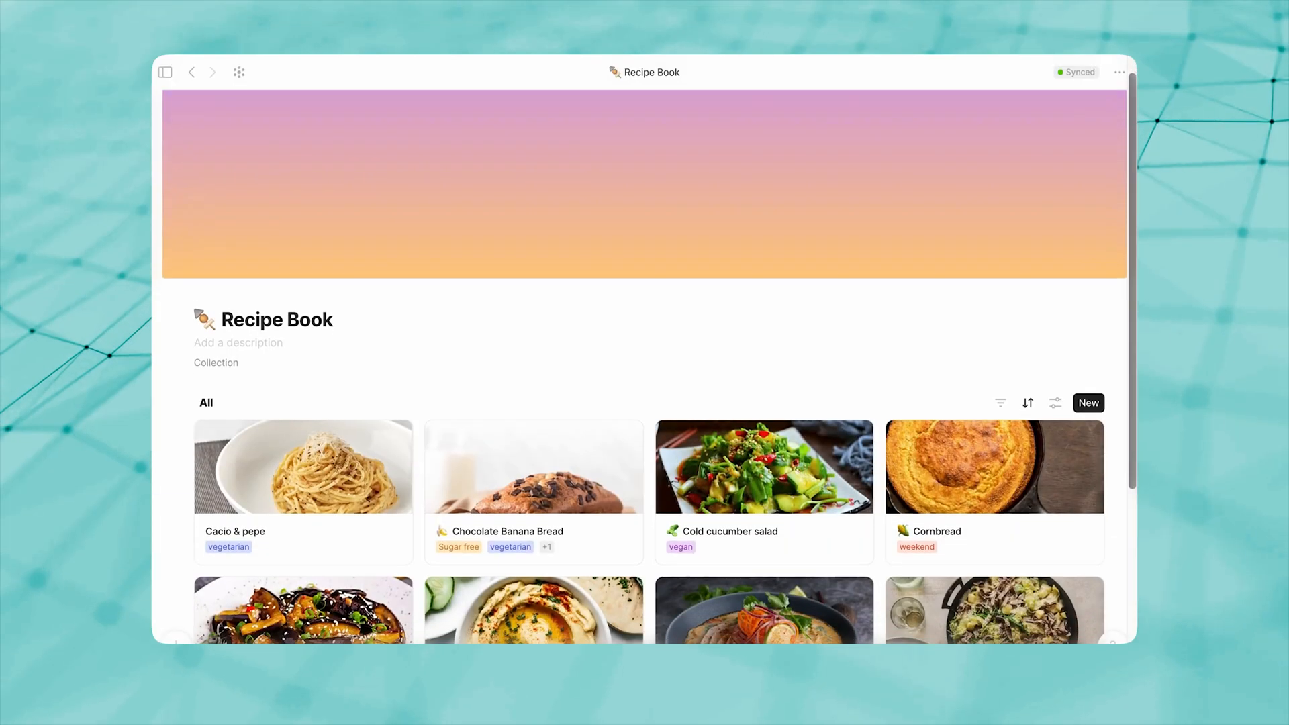
# Set the new set's query to collect the Task object type.
pyautogui.scroll(-3)
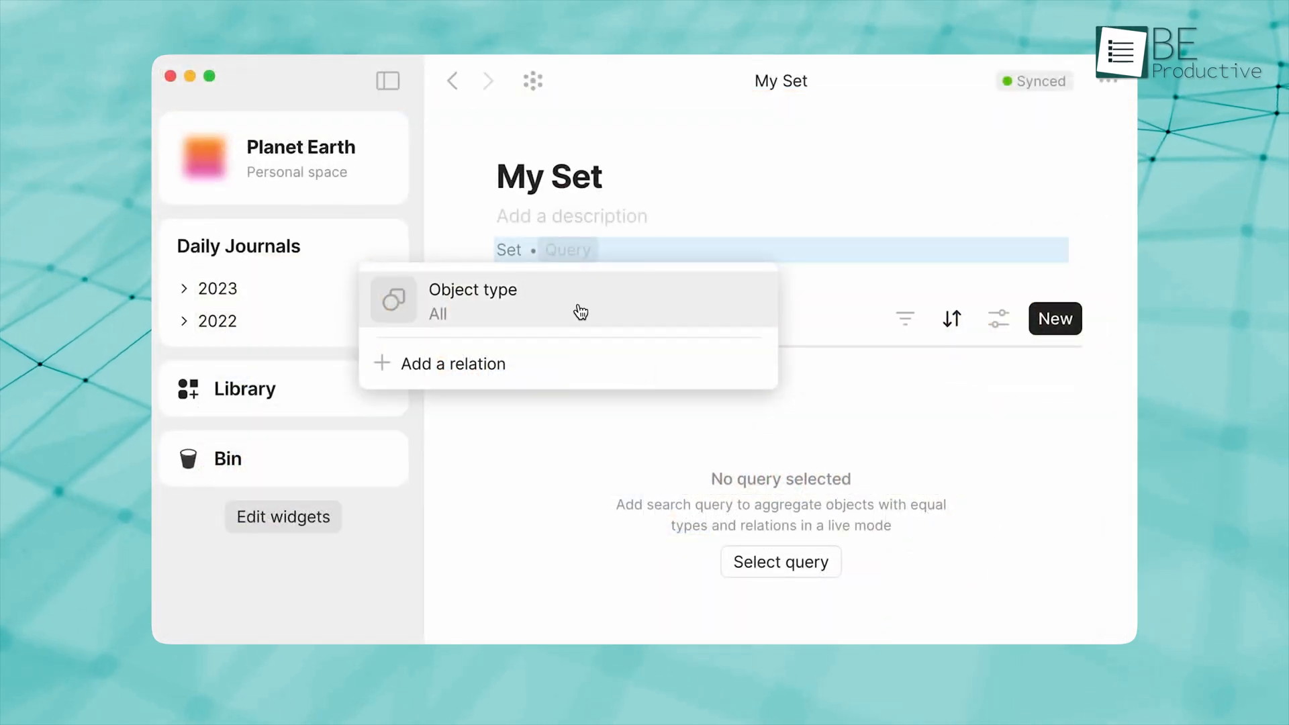
pyautogui.click(473, 301)
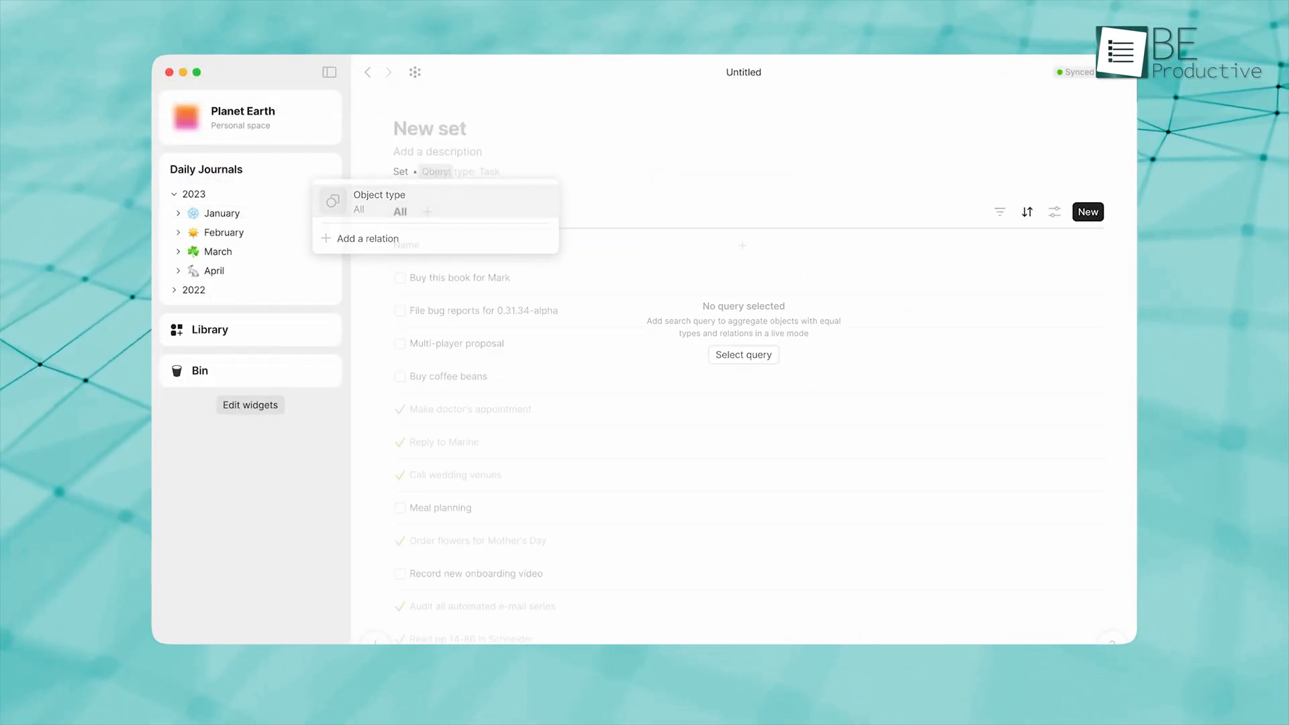
pyautogui.click(545, 247)
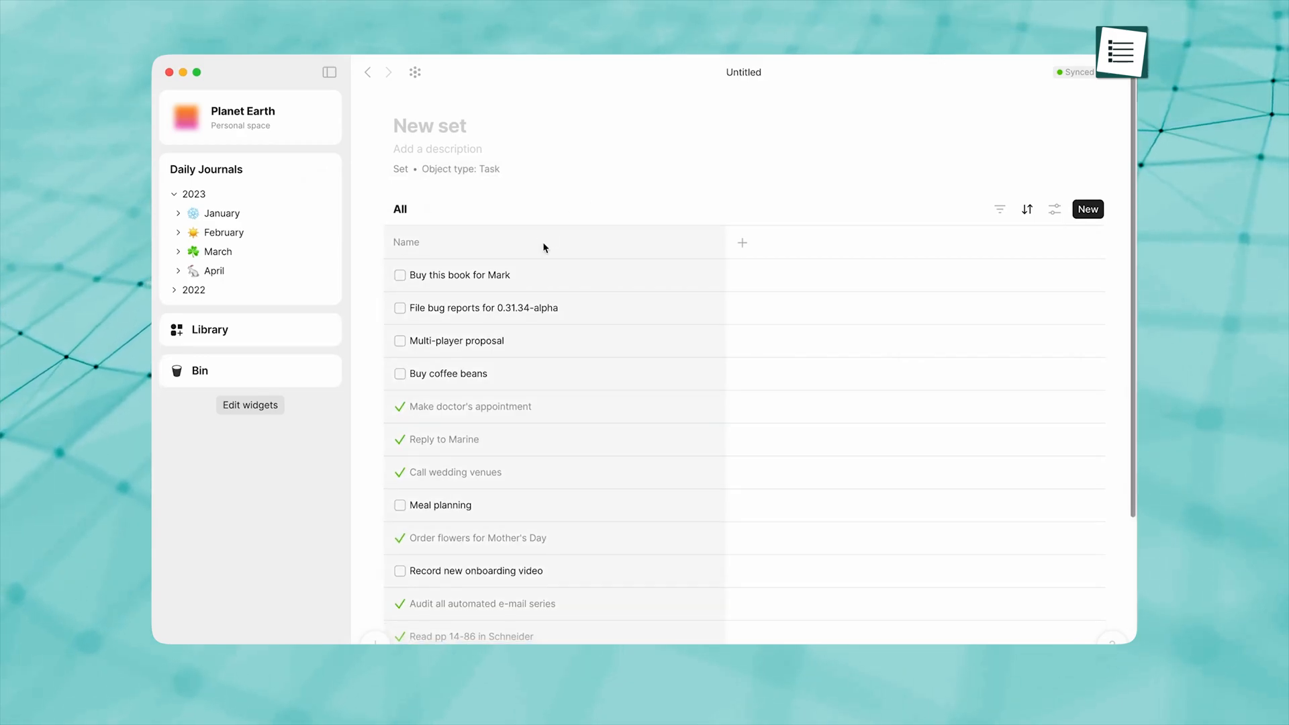
pyautogui.scroll(-3)
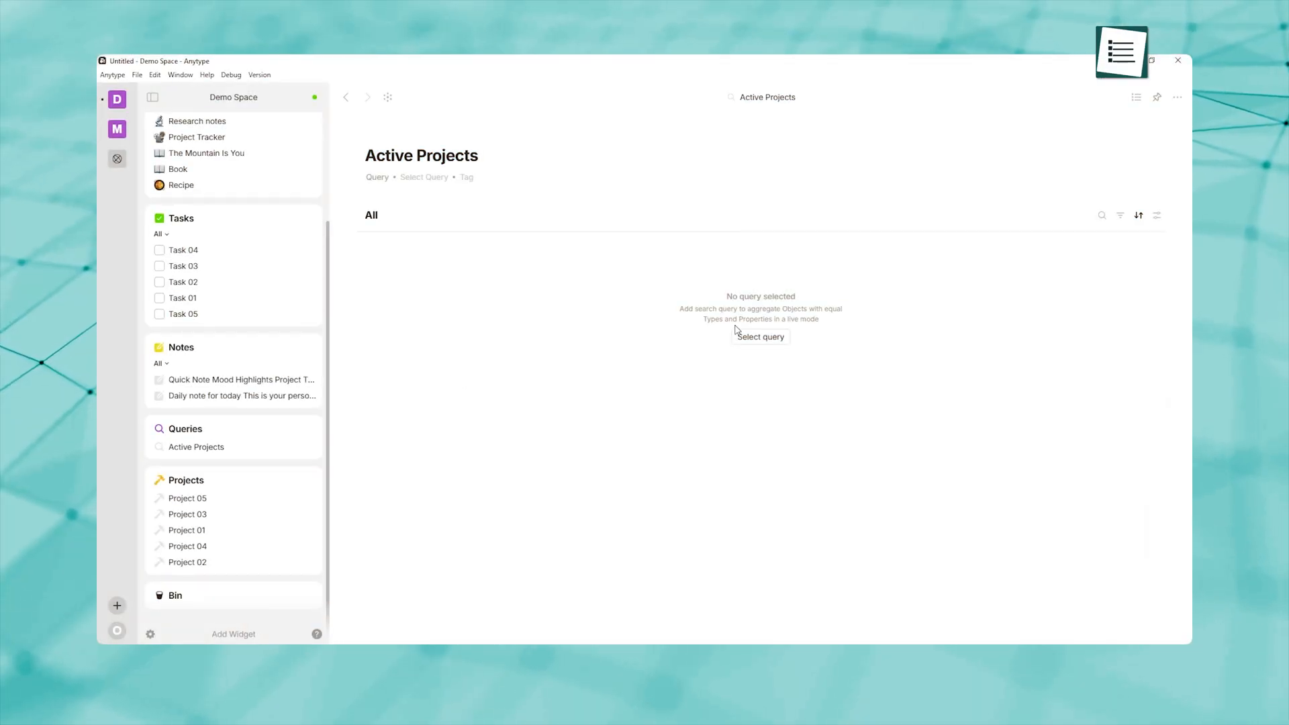
# Start the Active Projects query and choose to collect objects by Property.
pyautogui.click(760, 336)
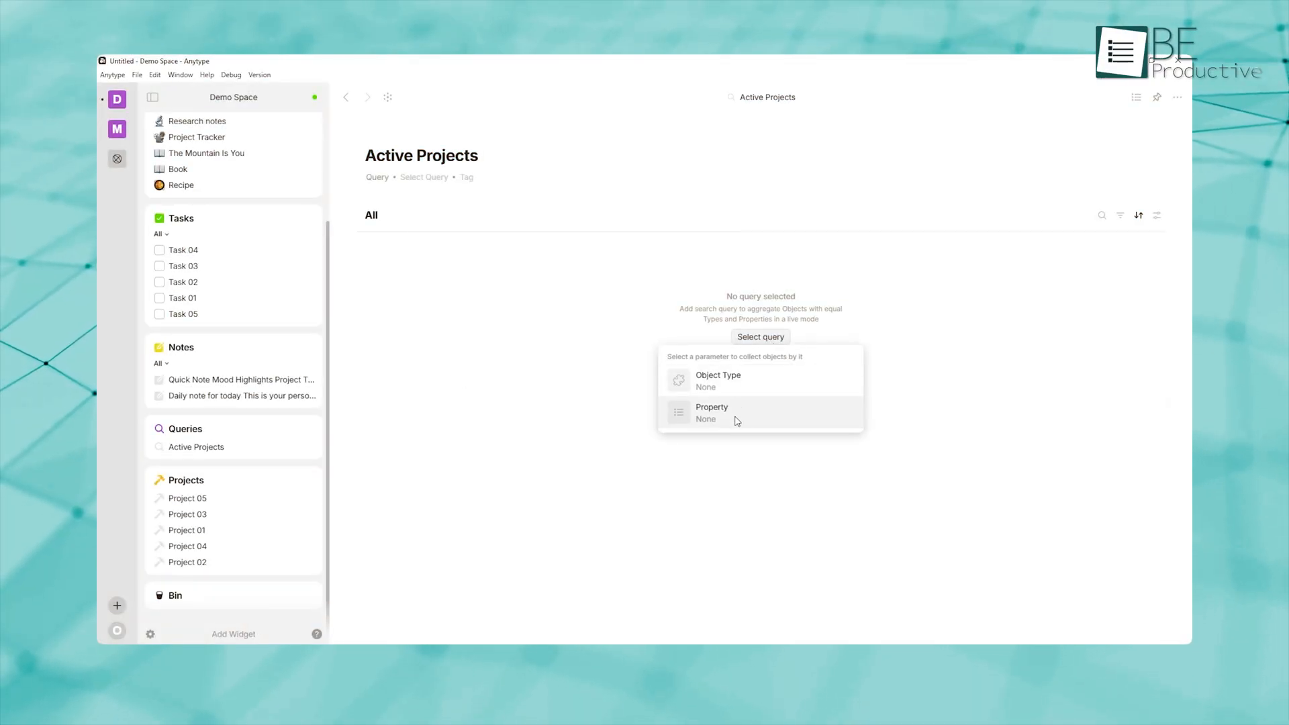
pyautogui.click(711, 412)
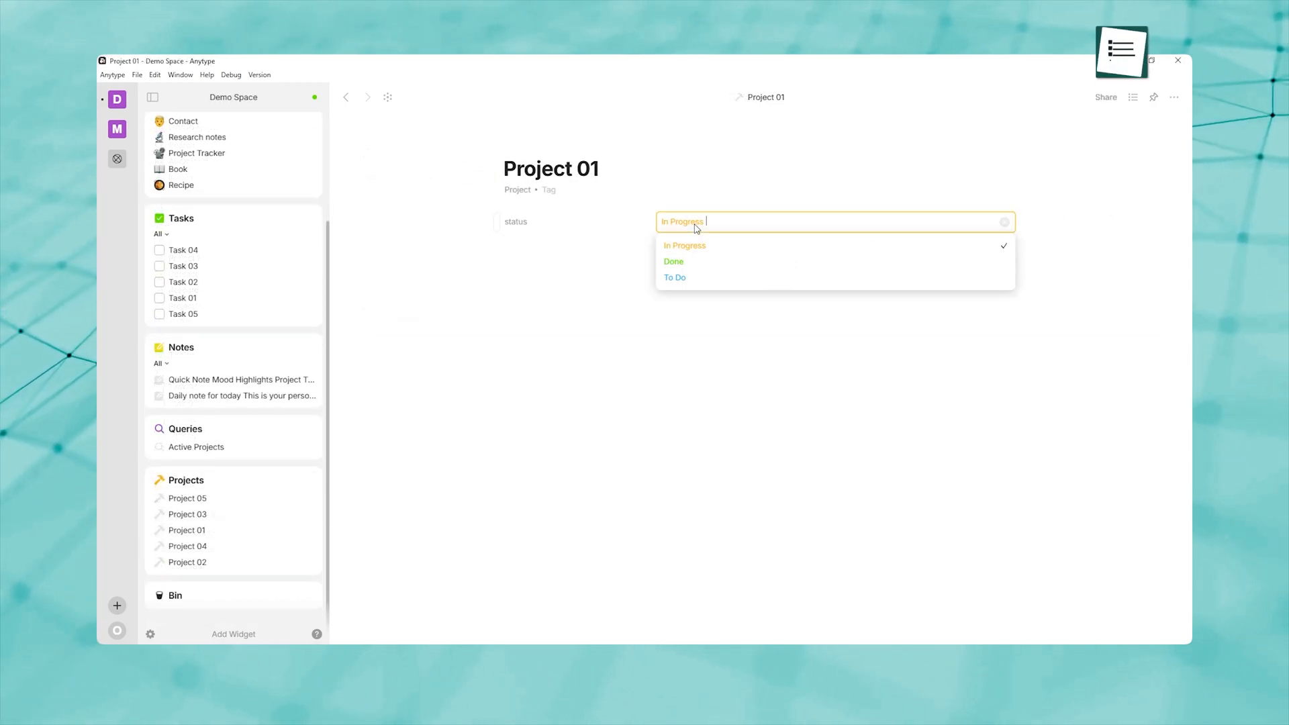
# Change Project 01's status from In Progress to Done, then open Active Projects under Queries.
pyautogui.click(673, 261)
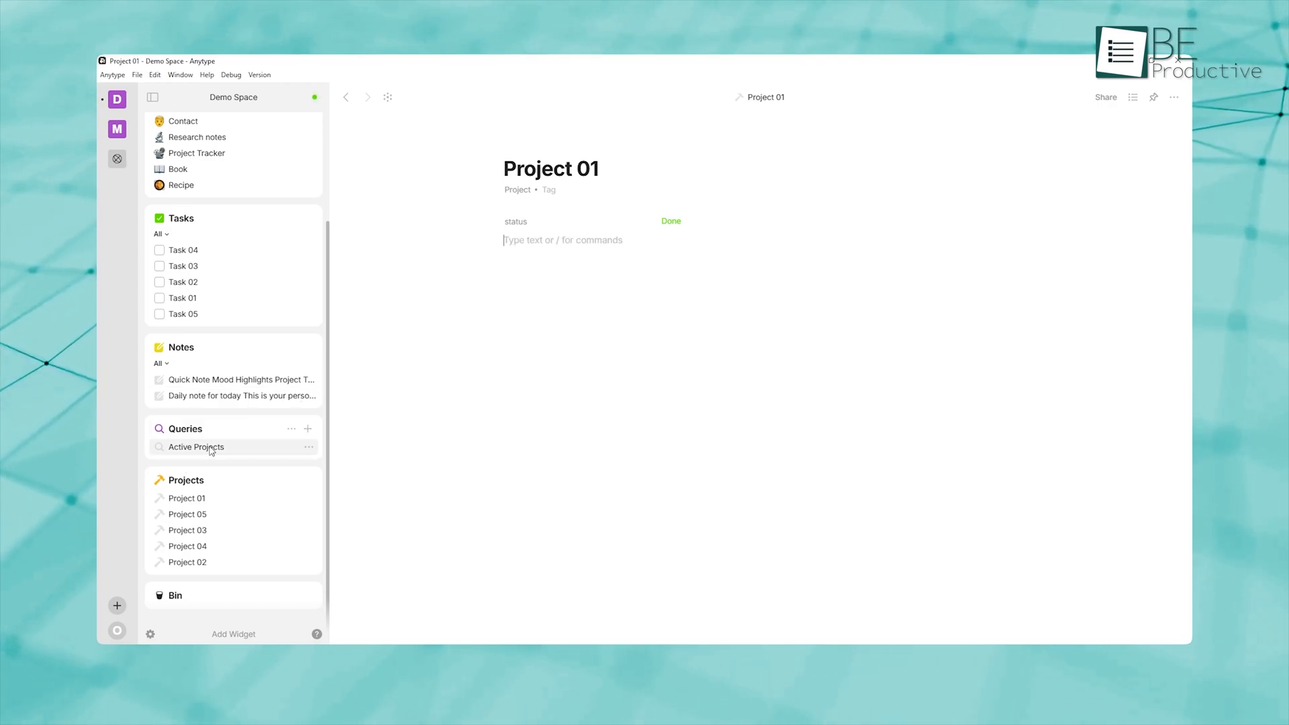
pyautogui.click(196, 446)
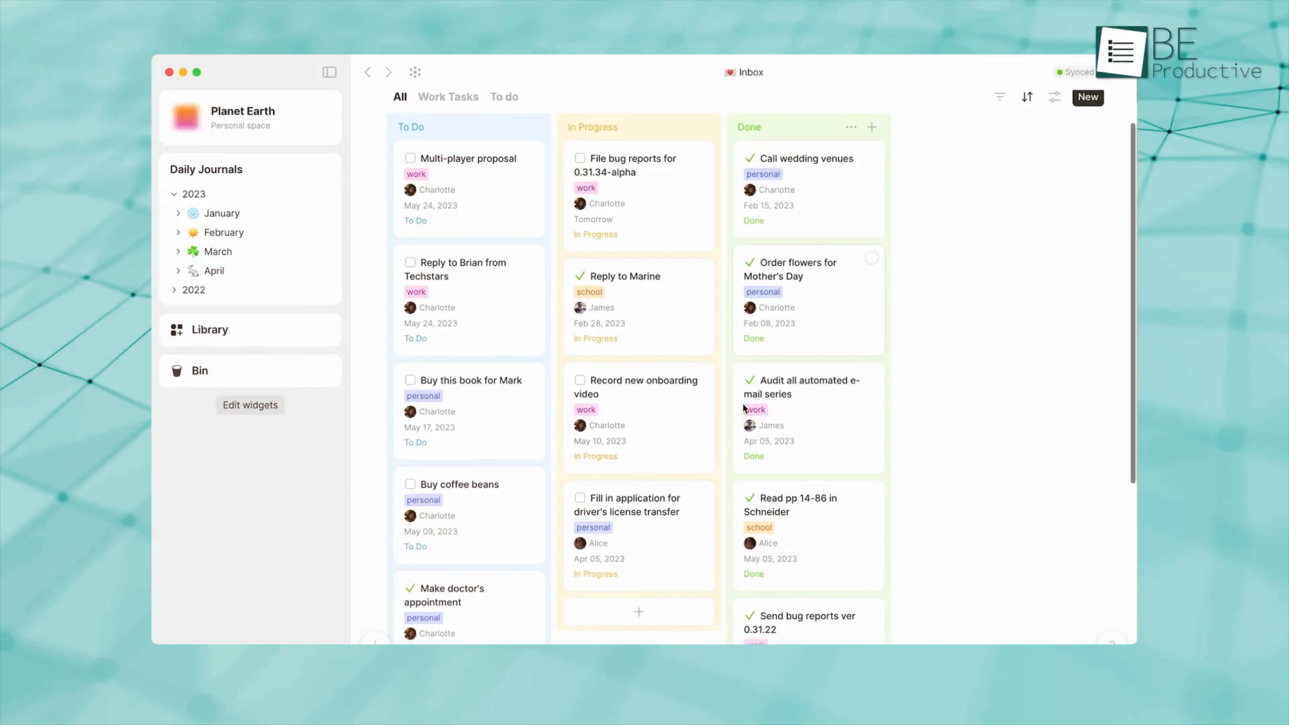
# Scroll down through the Kanban board of tasks grouped by status.
pyautogui.scroll(-3)
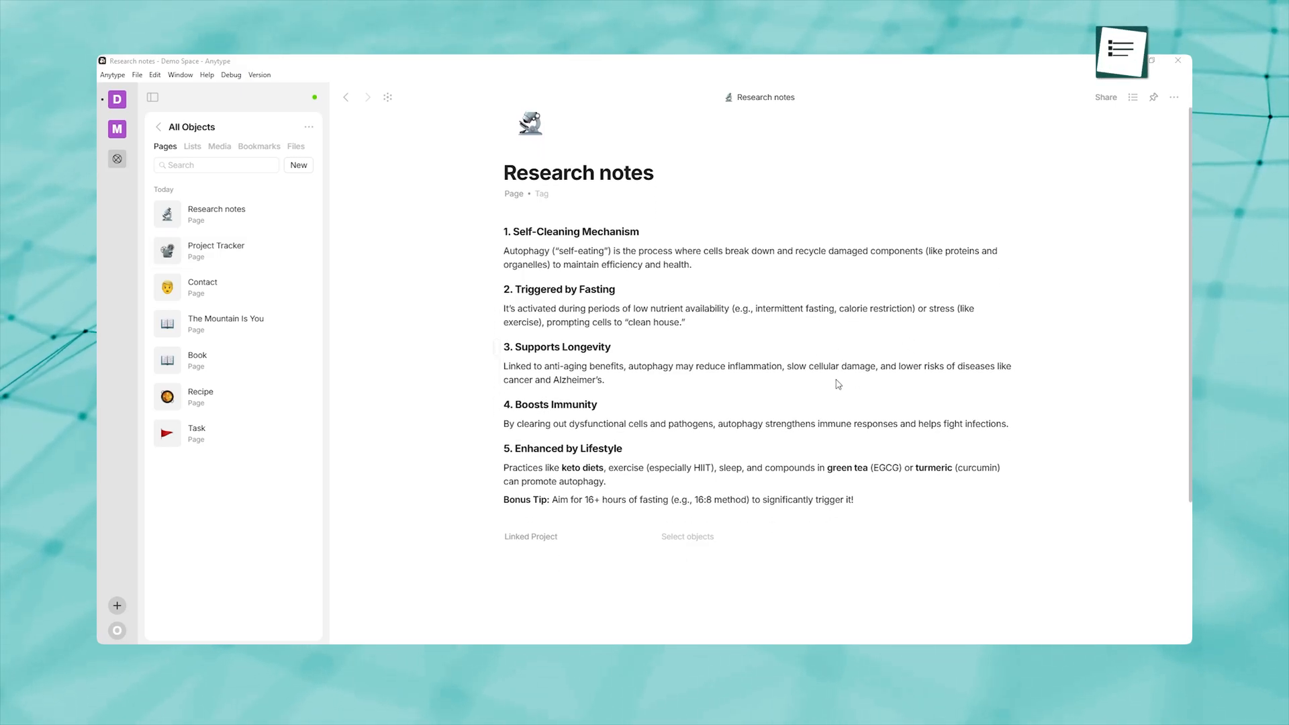
# Link an object to the Research notes page's Linked Project property.
pyautogui.scroll(-3)
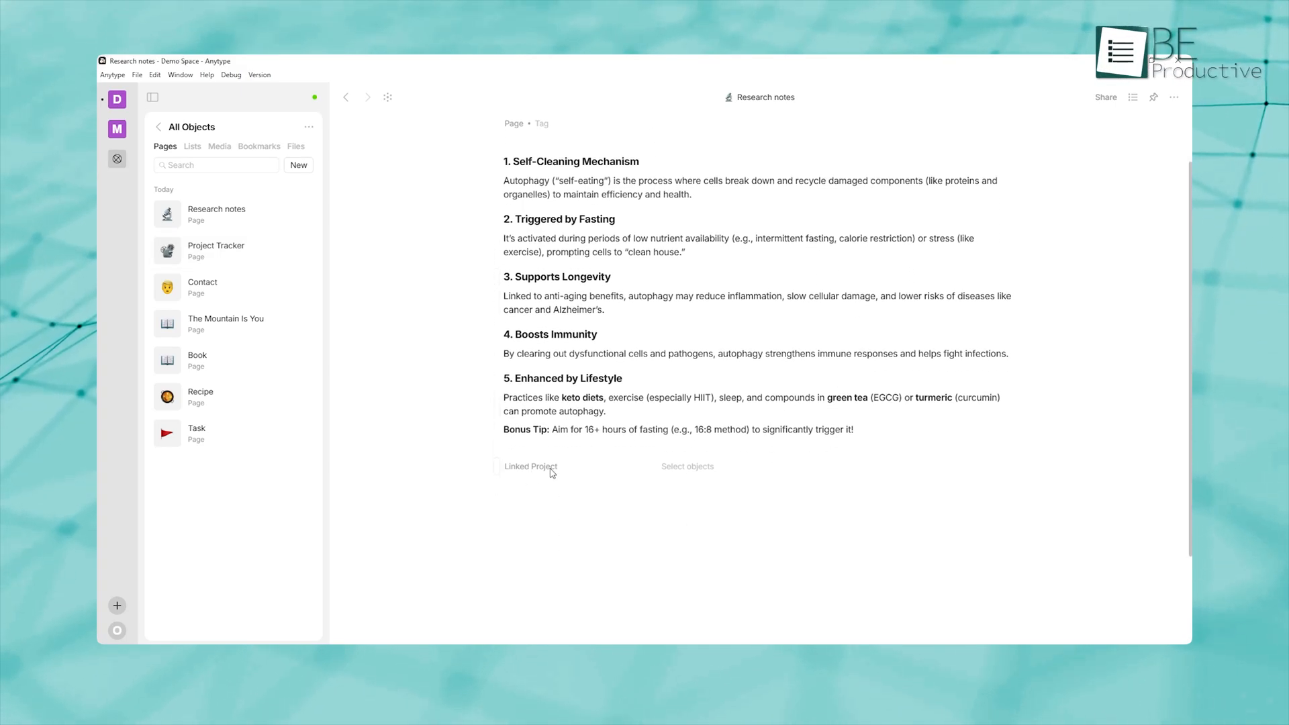
pyautogui.click(688, 466)
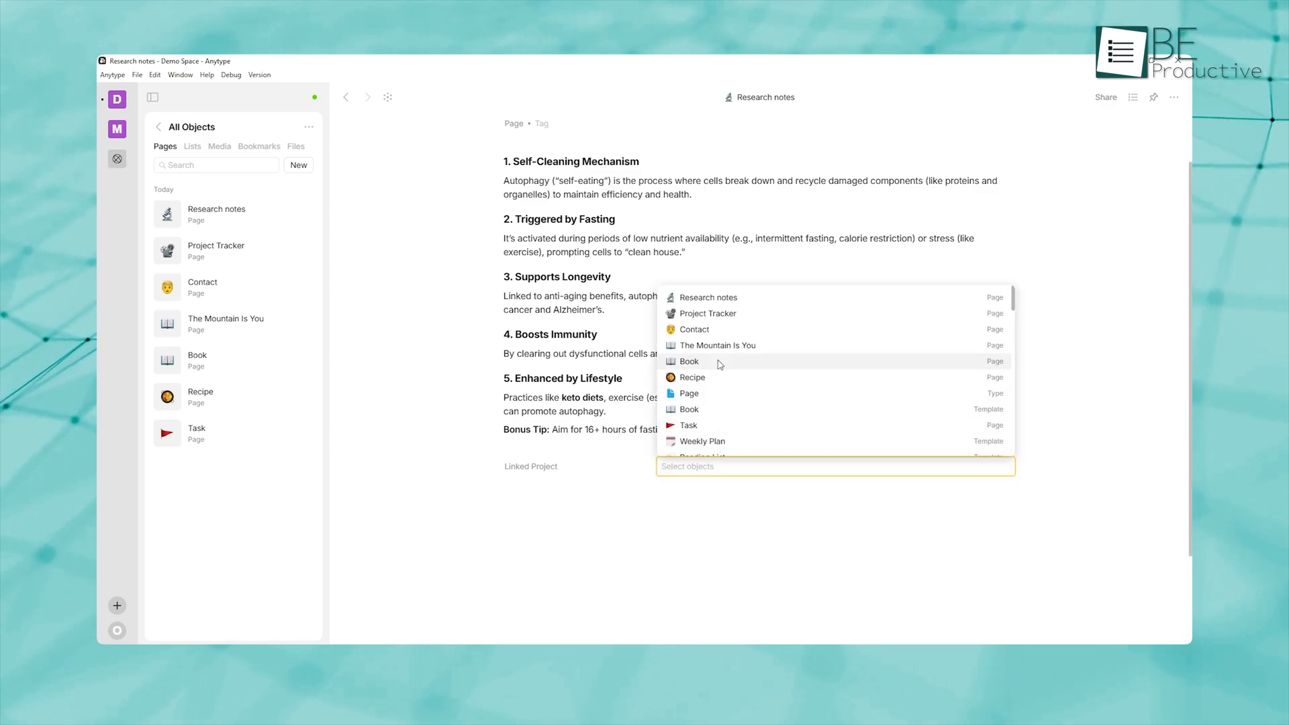
pyautogui.click(707, 314)
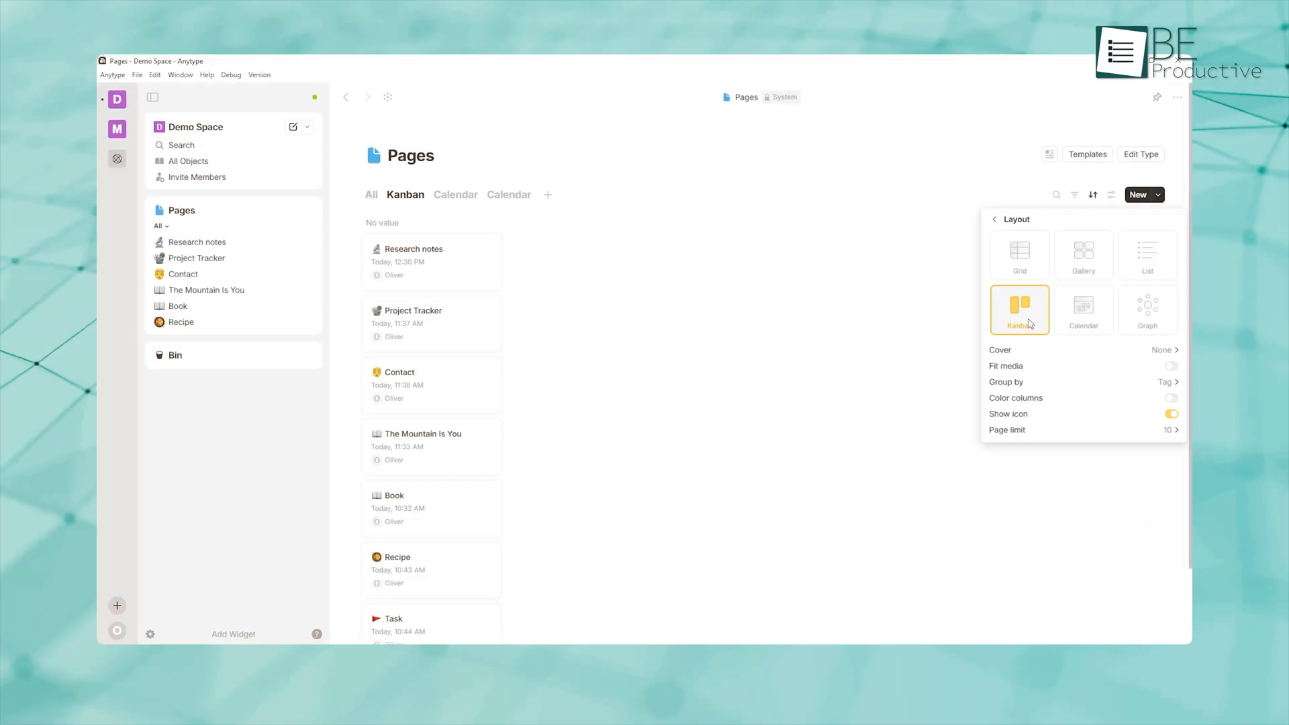
# Switch the Pages view to Calendar layout, then back to Kanban.
pyautogui.click(1081, 309)
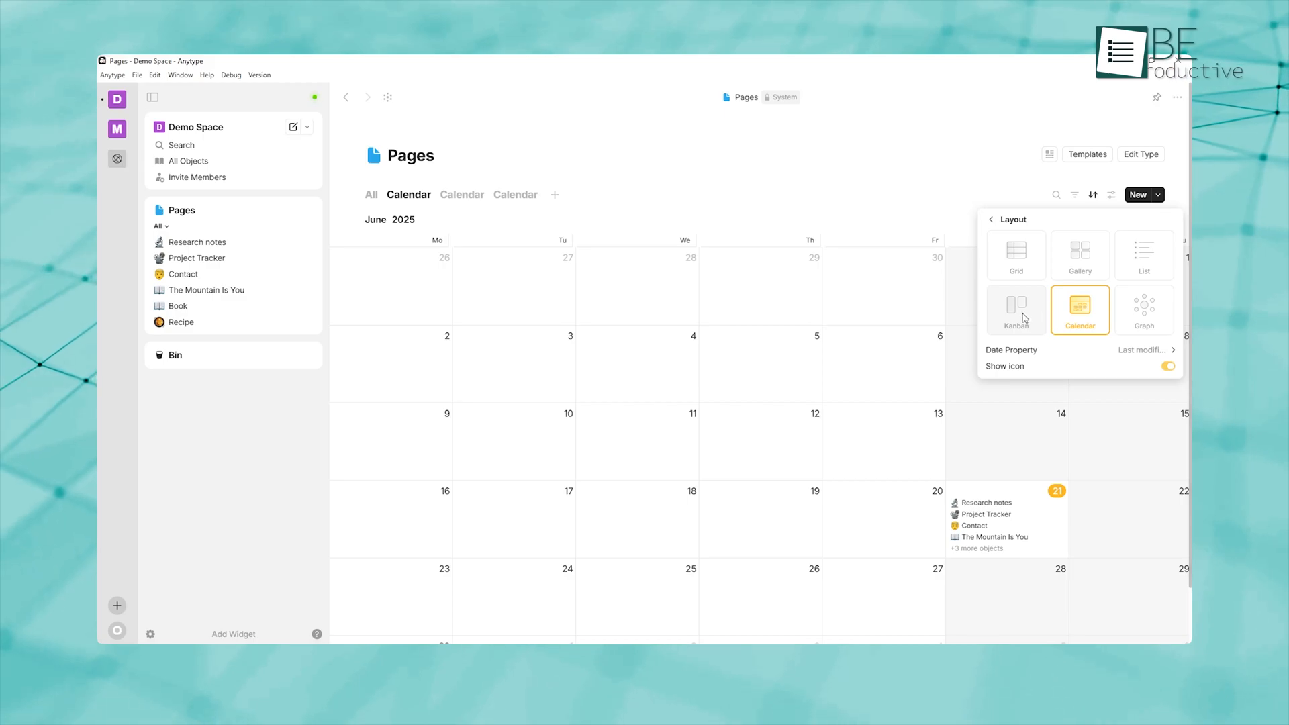
pyautogui.click(1015, 310)
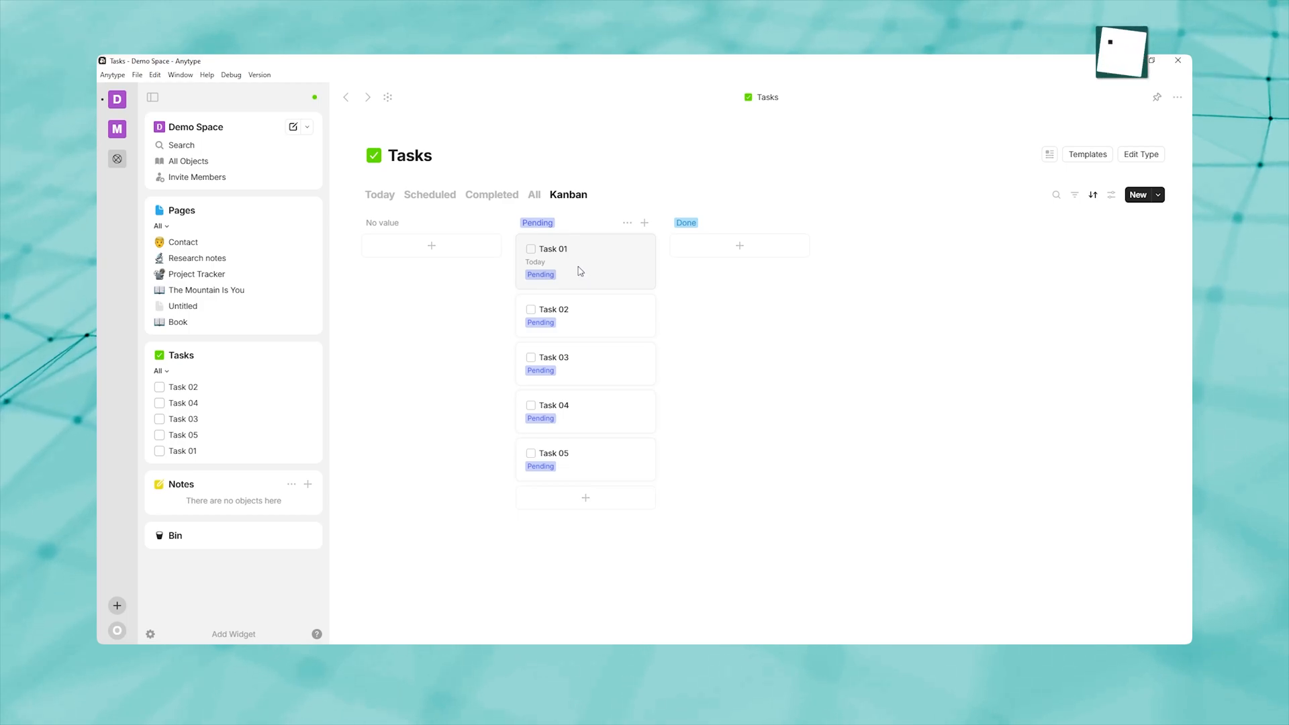
# Move Tasks 01, 02 and 03 into the Done column, then show Tasks as a calendar.
pyautogui.moveTo(585, 255); pyautogui.dragTo(738, 256)
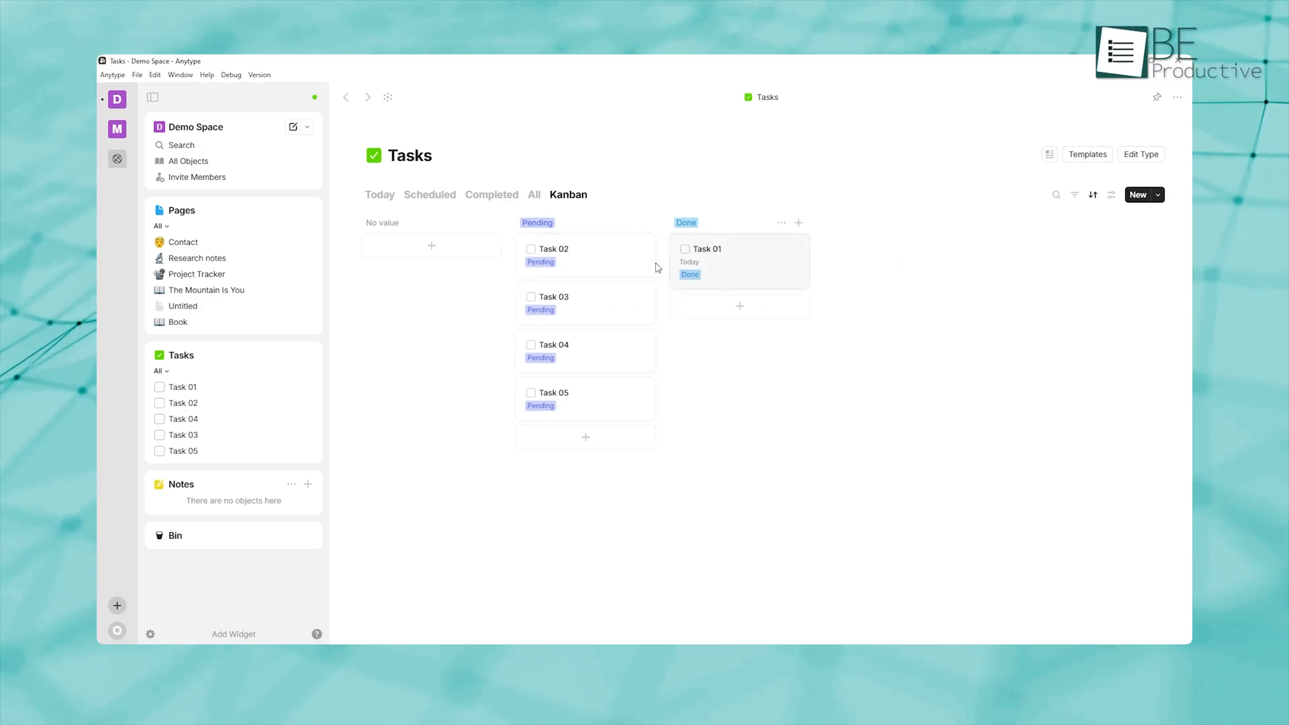
pyautogui.moveTo(585, 255); pyautogui.dragTo(738, 316)
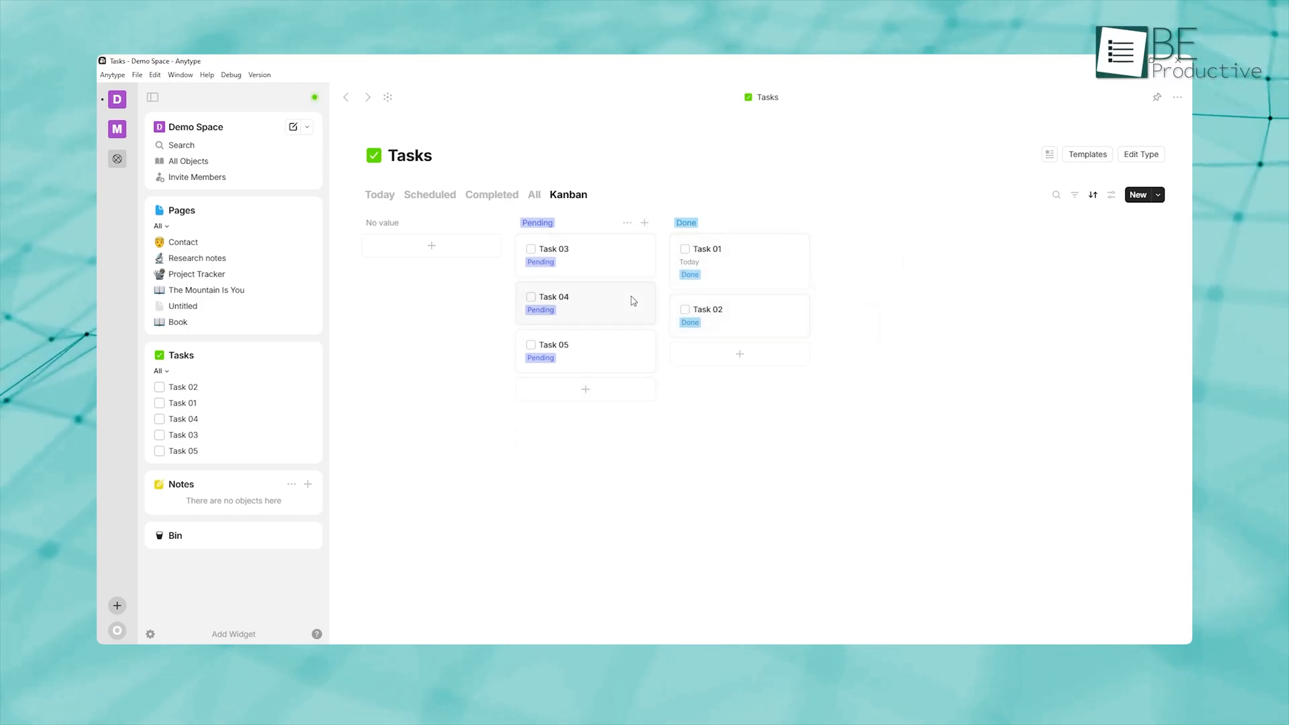
pyautogui.moveTo(585, 255); pyautogui.dragTo(738, 361)
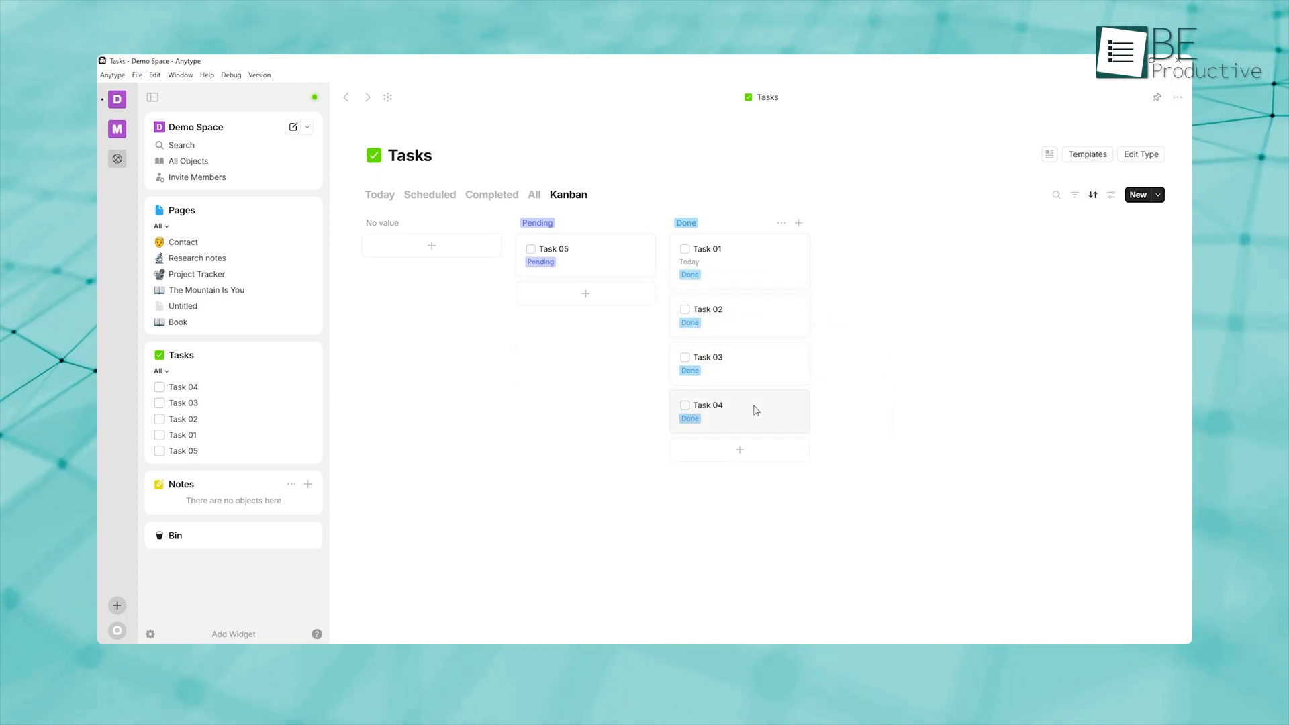
pyautogui.moveTo(592, 402)
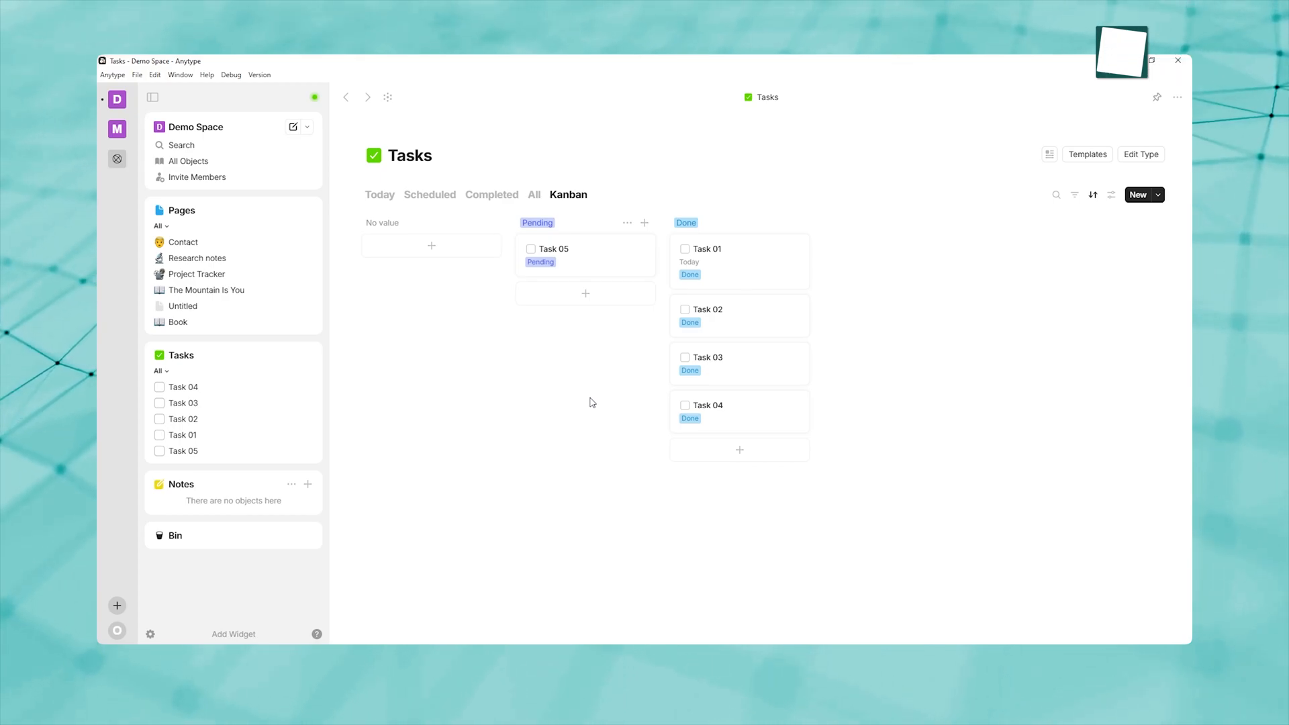
pyautogui.click(619, 128)
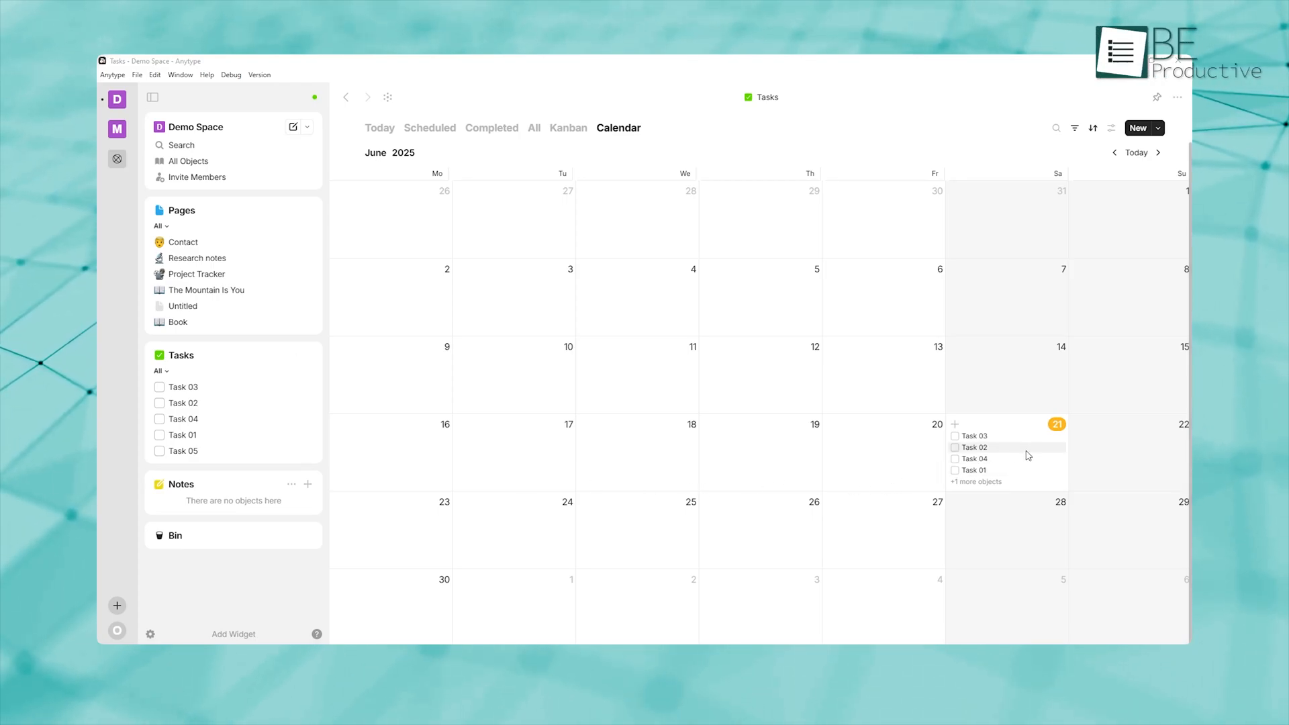
# Open Task 02 from the calendar, return to the calendar, then open the Diary Entry type.
pyautogui.click(974, 447)
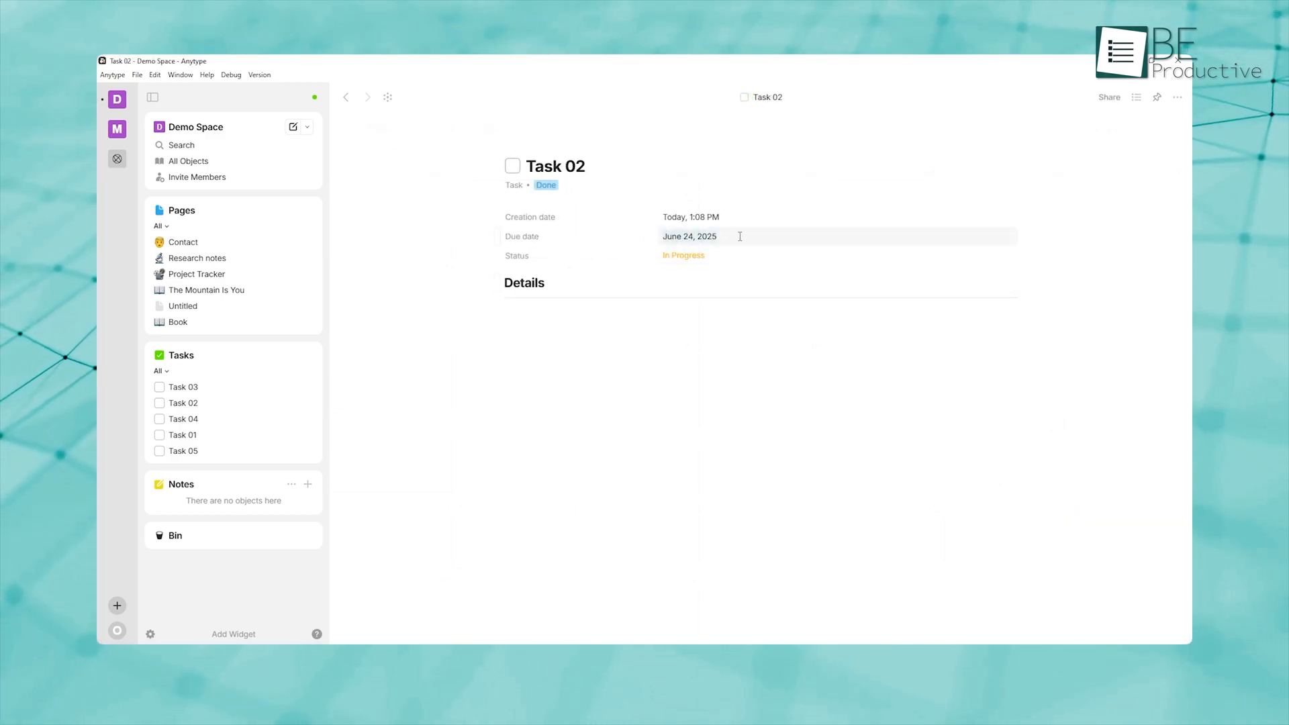
pyautogui.click(689, 236)
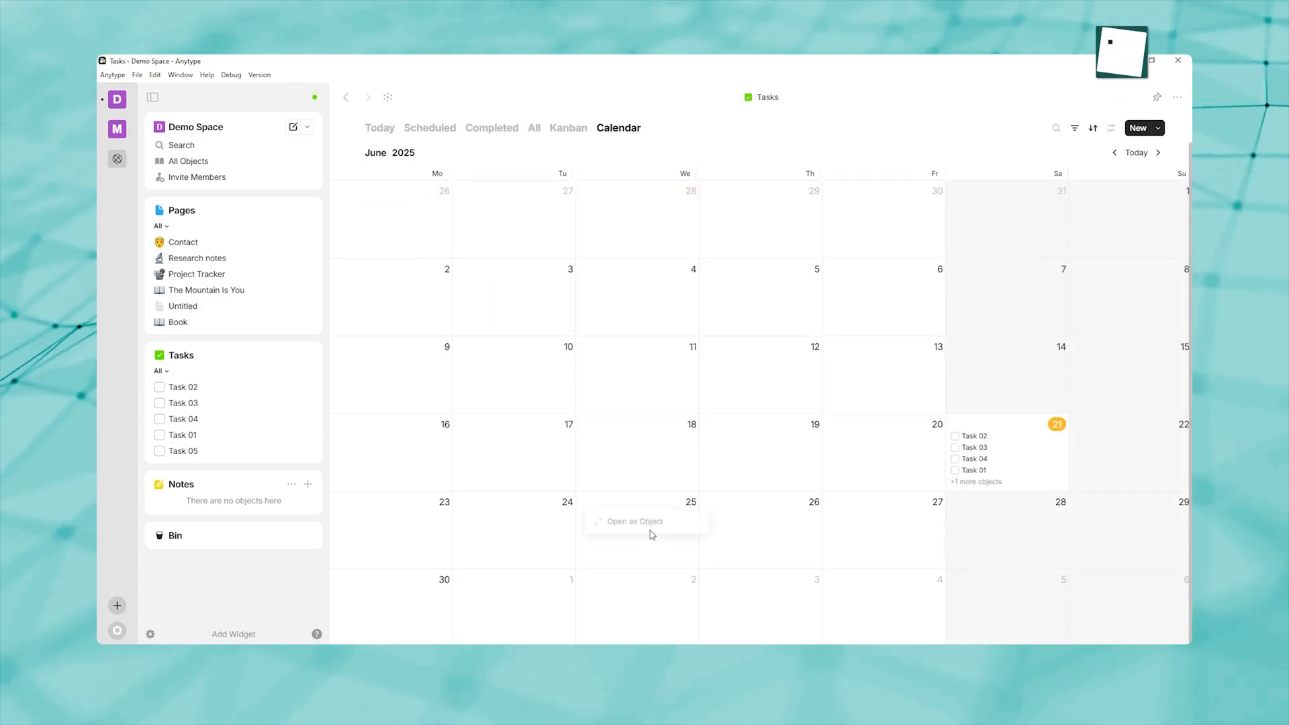
pyautogui.click(634, 521)
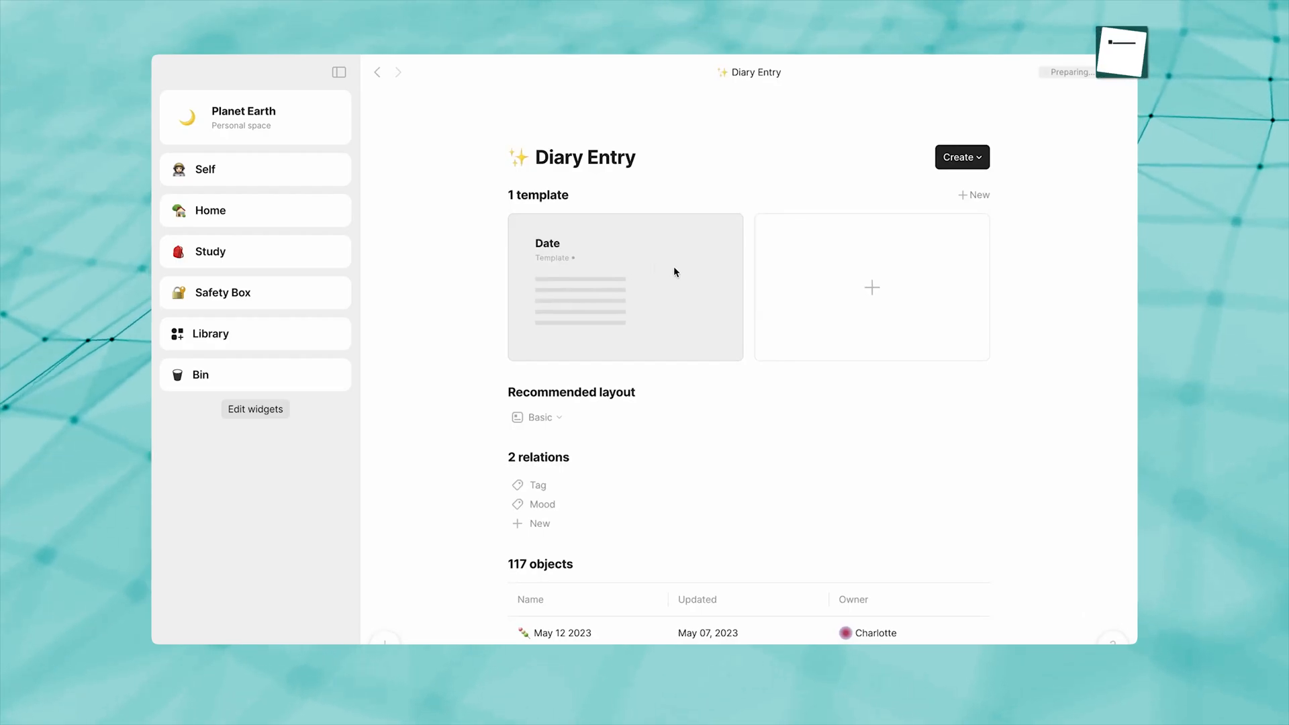
# Preview the Date diary template, then create the Quick Note with Date, Mood and Highlights.
pyautogui.click(626, 287)
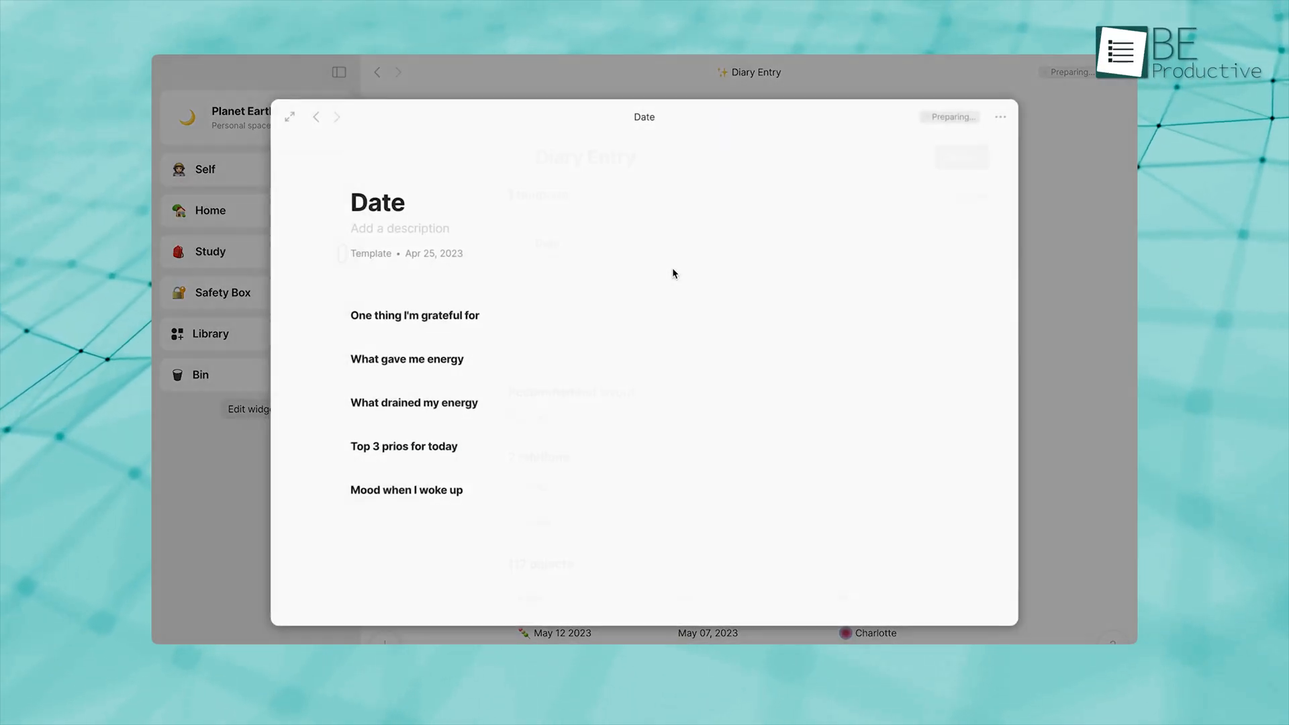
pyautogui.click(1001, 116)
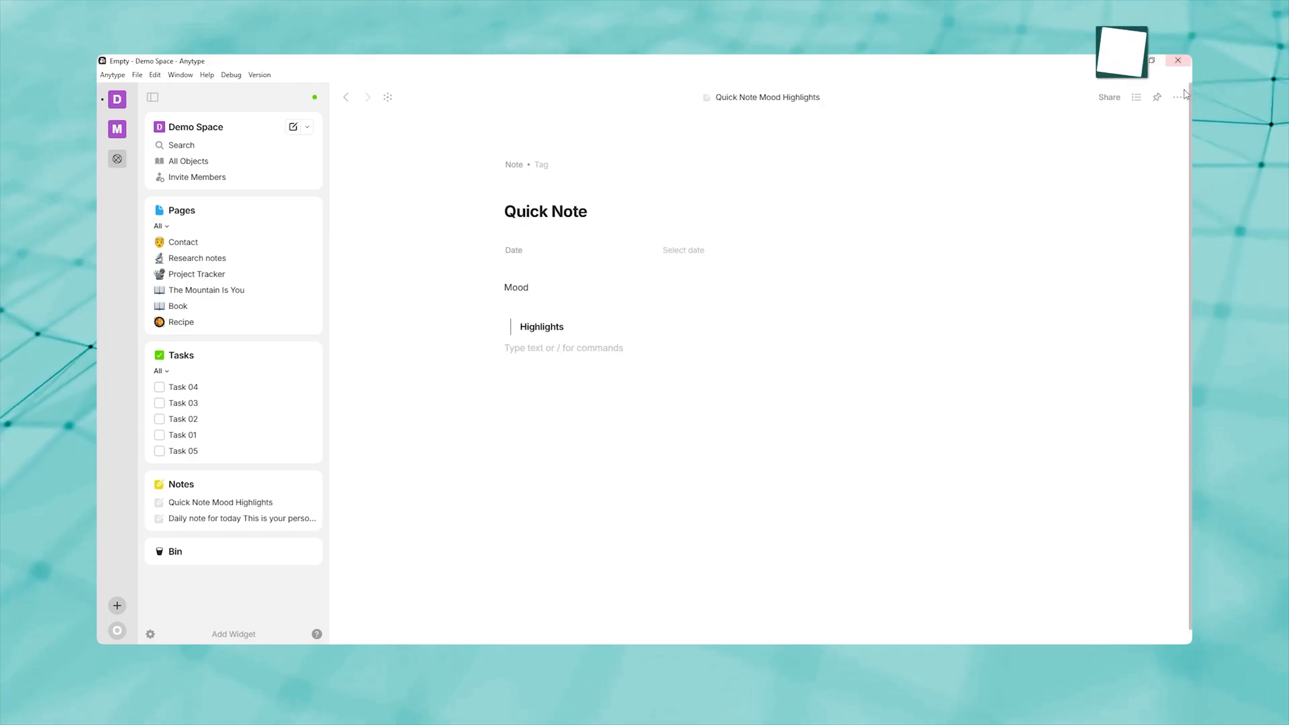
# Make Quick Note a Note template, then start a new note and type 'Pro'.
pyautogui.click(1177, 97)
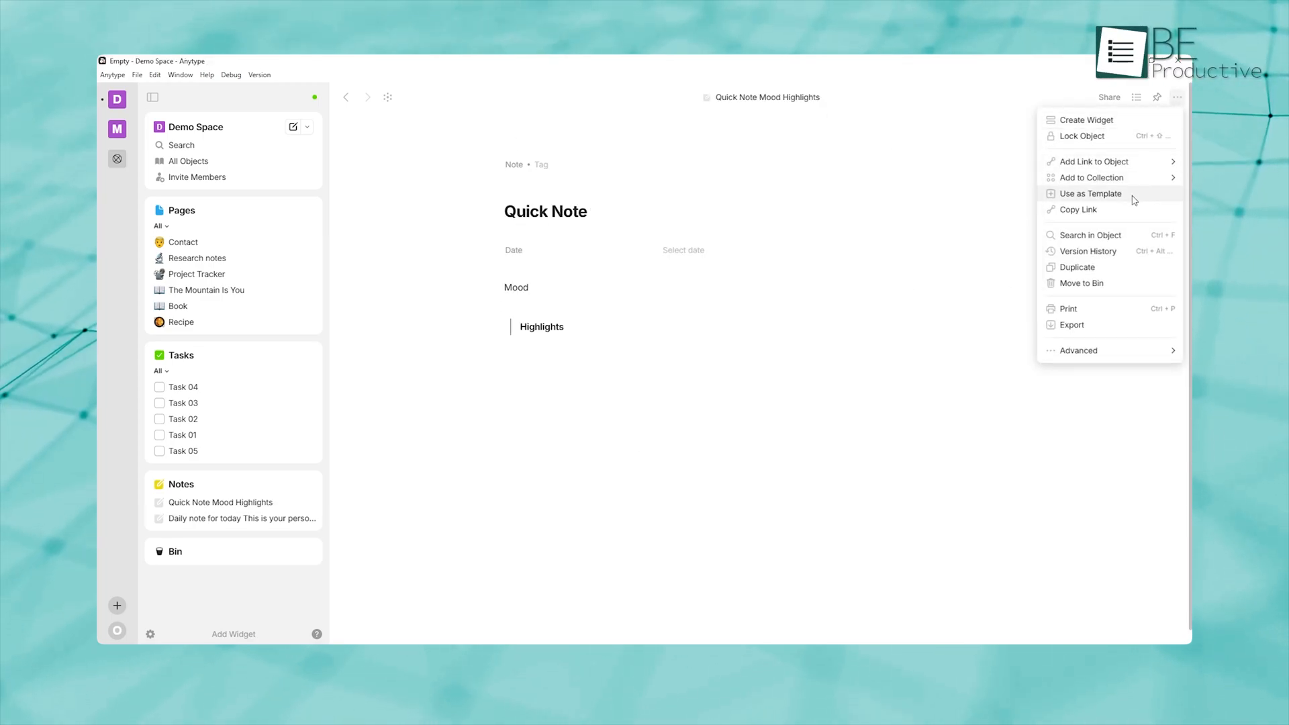
pyautogui.click(1090, 194)
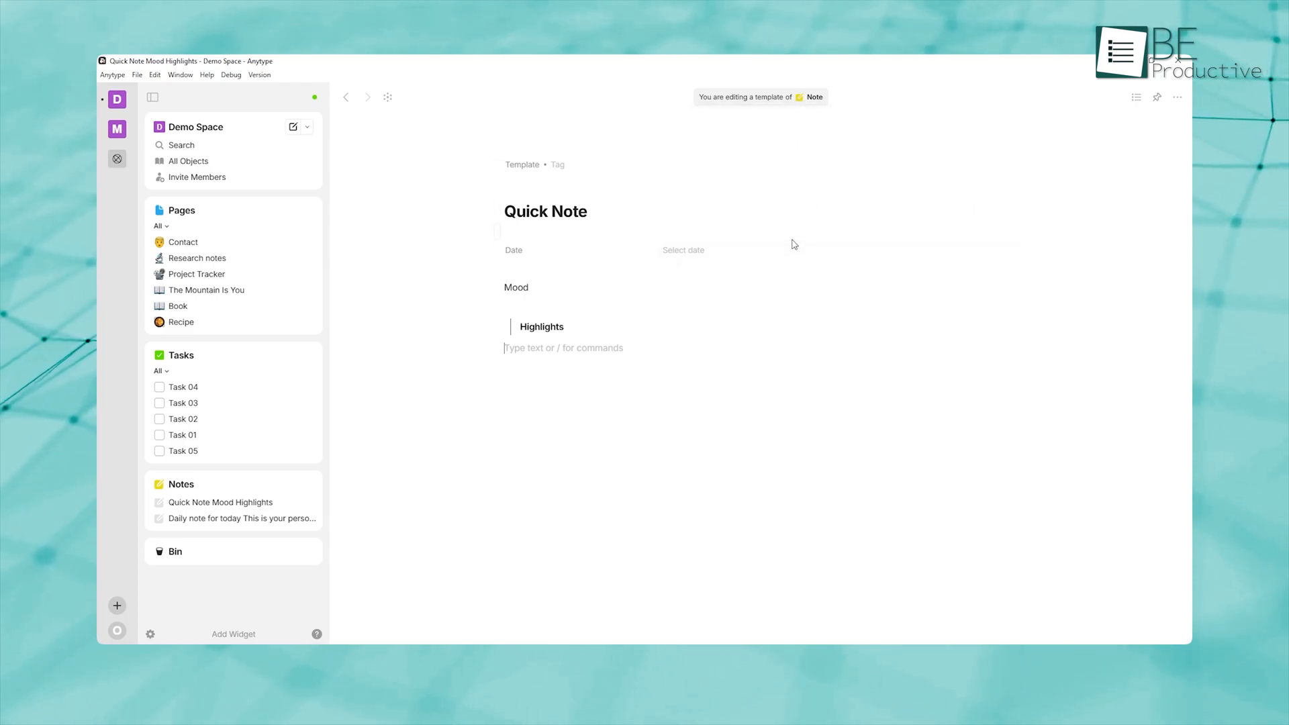
pyautogui.moveTo(245, 480)
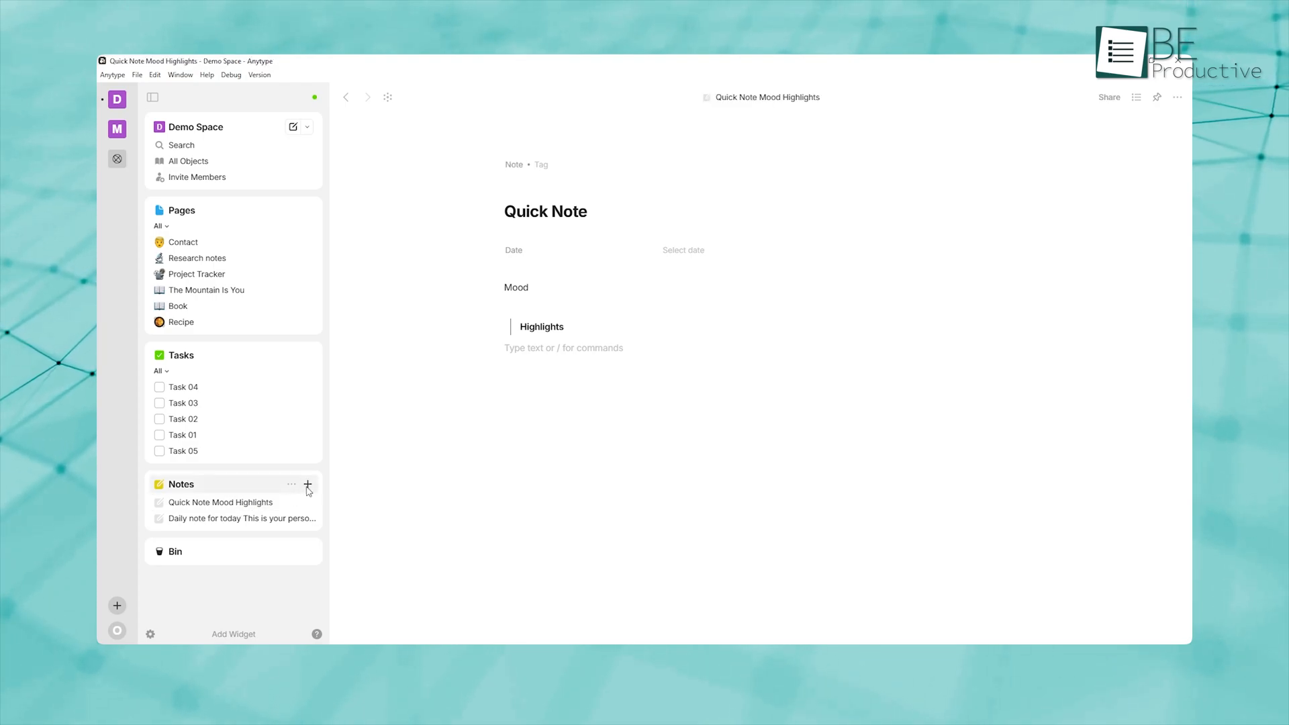
pyautogui.click(307, 485)
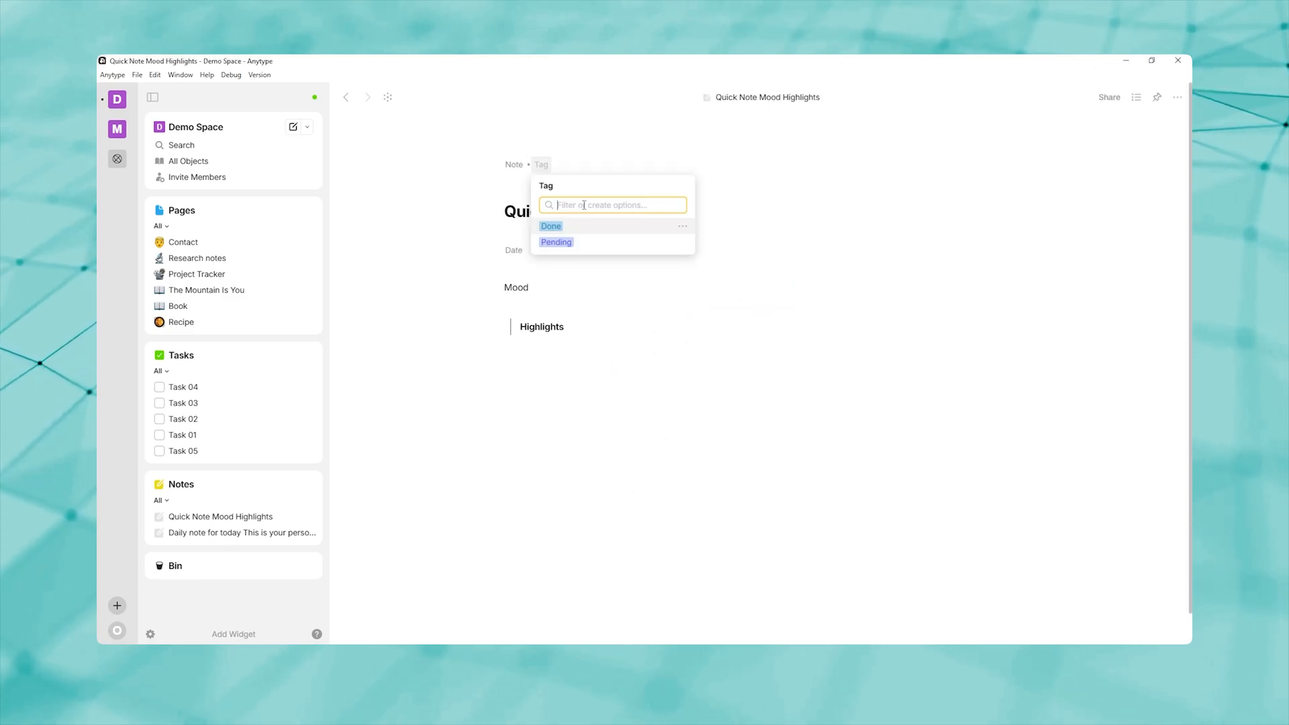
pyautogui.write('Pro')
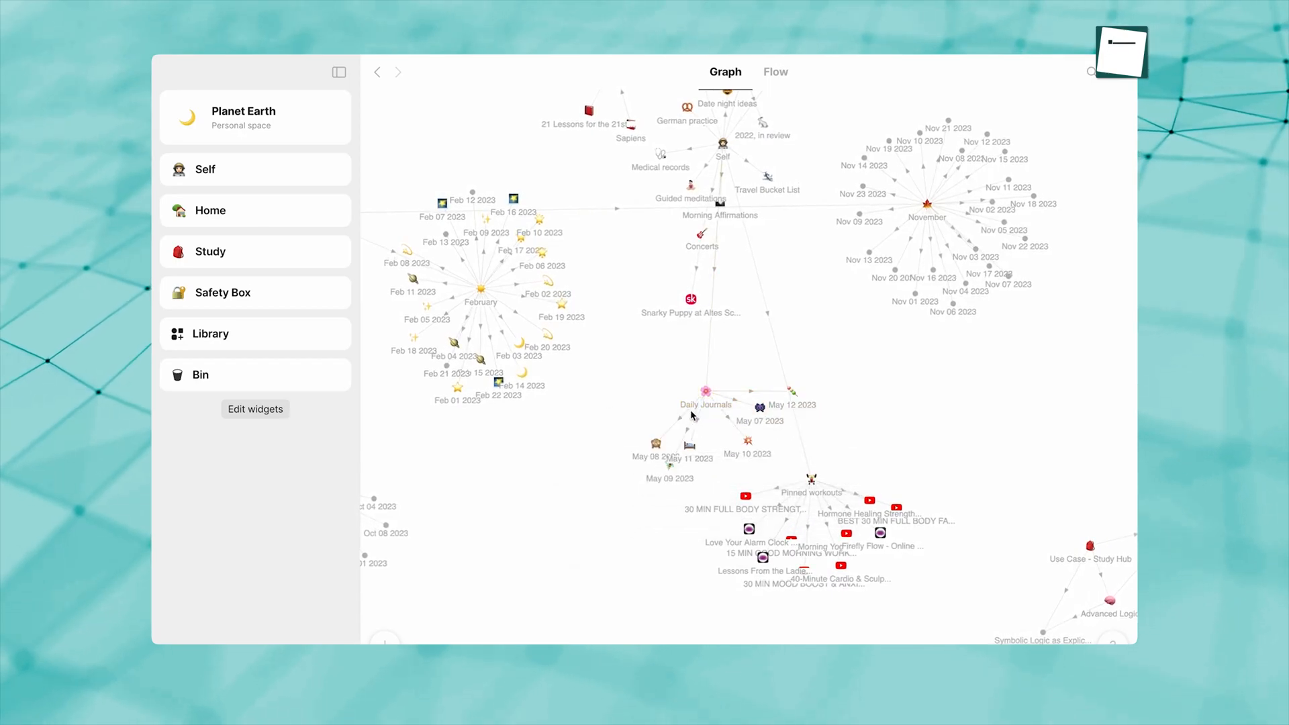
# Open the Diary Entry type and set the Diary Entry set as the widget source.
pyautogui.click(706, 392)
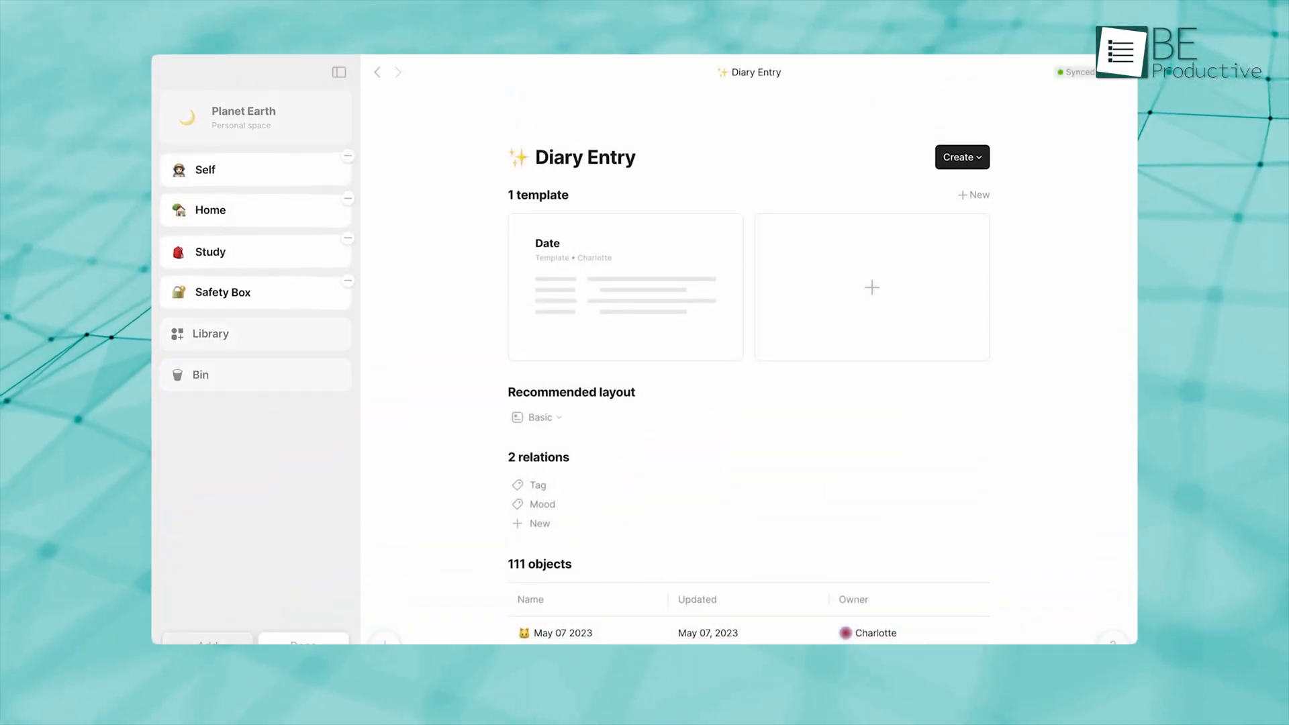
pyautogui.click(239, 537)
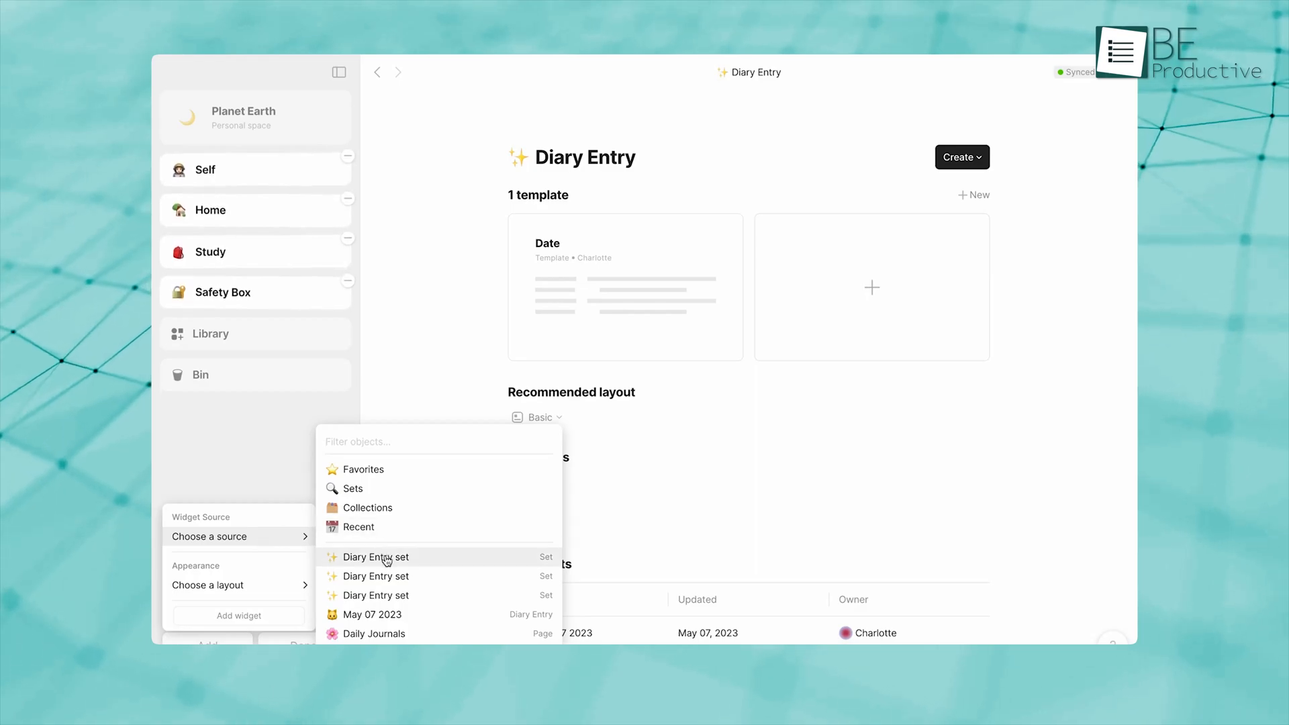
pyautogui.click(375, 557)
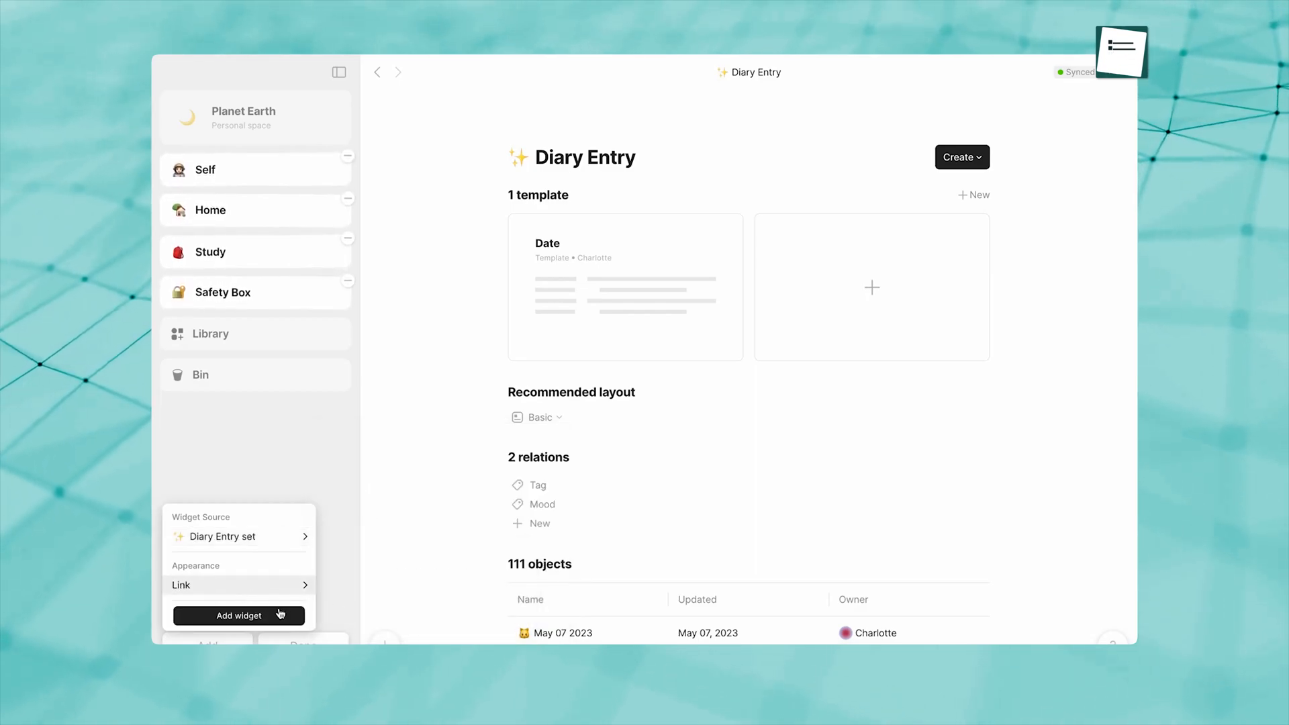